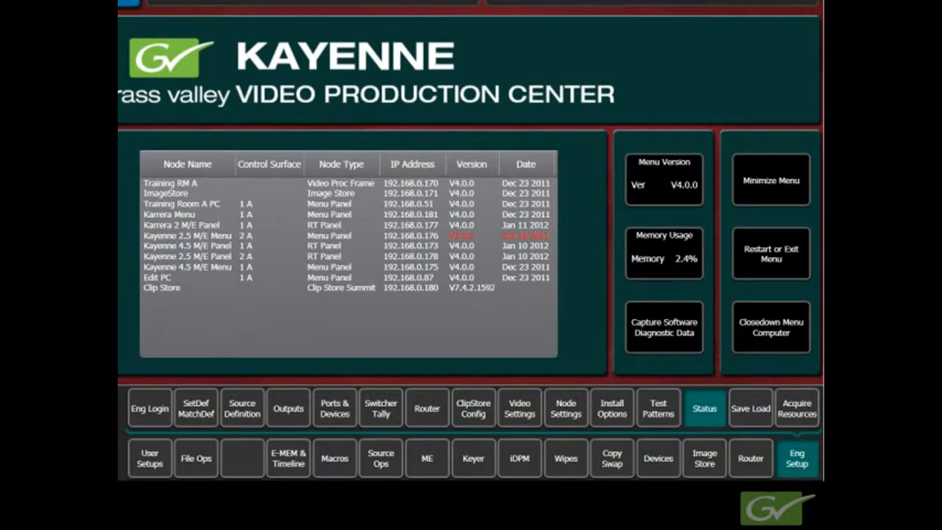
- Go from Eng Setup Status through Save Load to the File Ops browser
{"action": "left_click", "coordinate": [796, 457]}
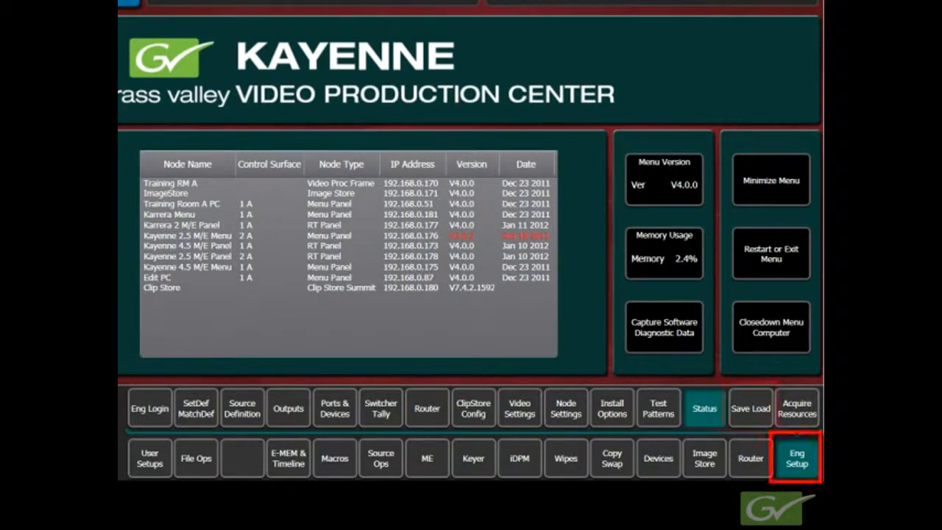
{"action": "left_click", "coordinate": [750, 408]}
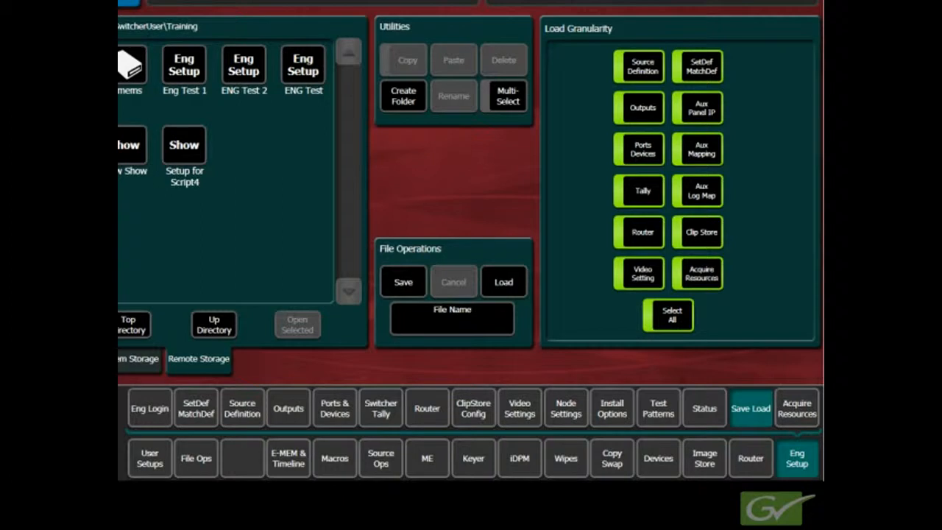
{"action": "left_click", "coordinate": [195, 458]}
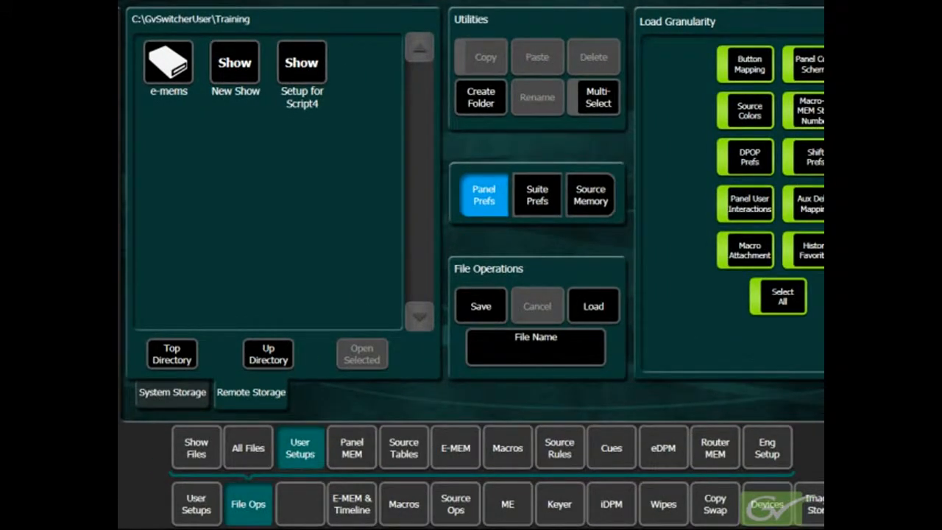
- Cycle the filter through Show Files, All Files, User Setups and Panel MEM, ending on Eng Setup
{"action": "left_click", "coordinate": [196, 447]}
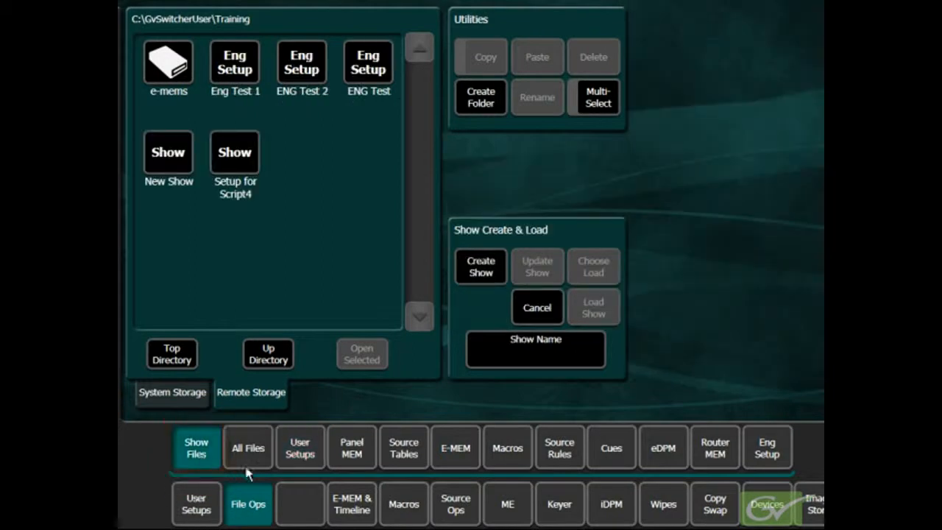
{"action": "left_click", "coordinate": [247, 448]}
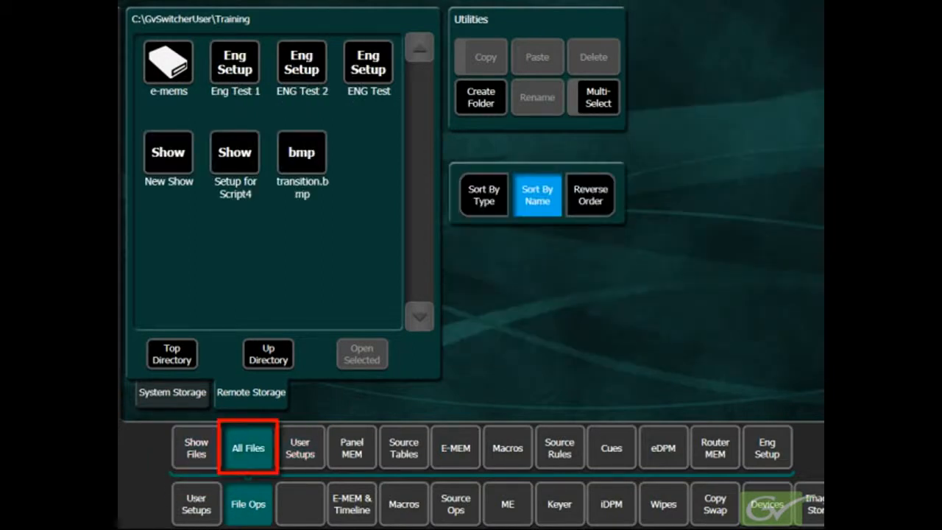
{"action": "left_click", "coordinate": [300, 448]}
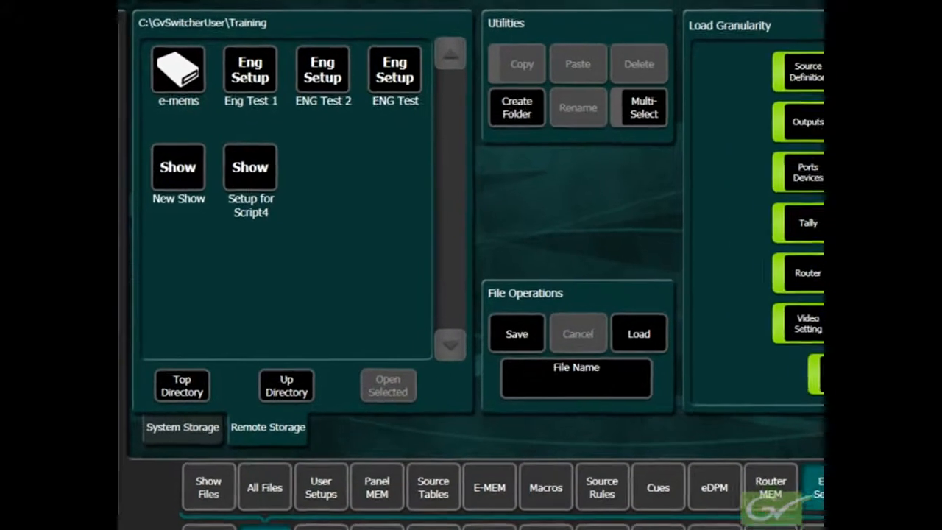
{"action": "left_click", "coordinate": [208, 487]}
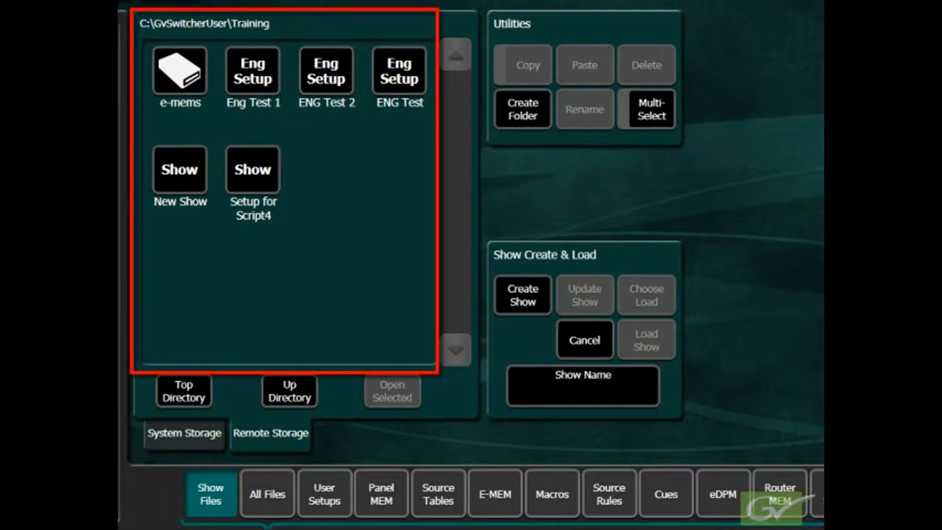
{"action": "left_click", "coordinate": [267, 493]}
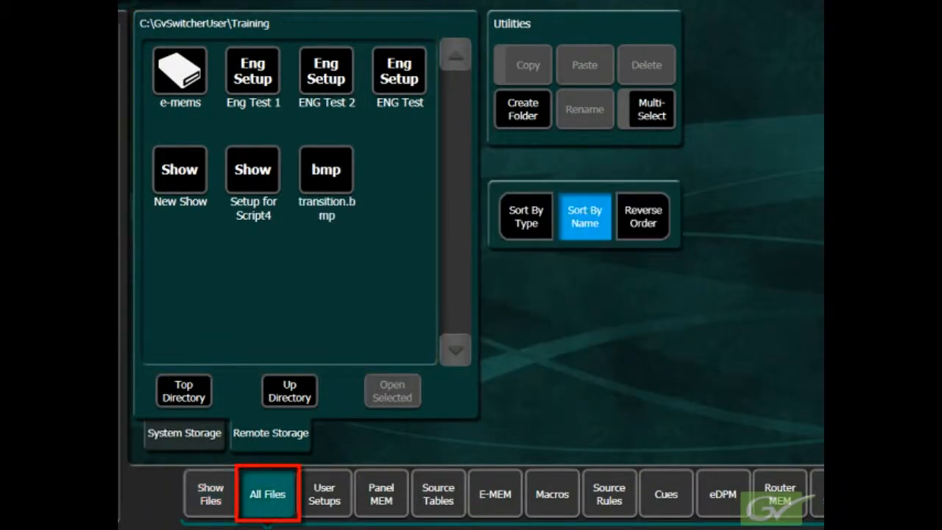
{"action": "left_click", "coordinate": [326, 169]}
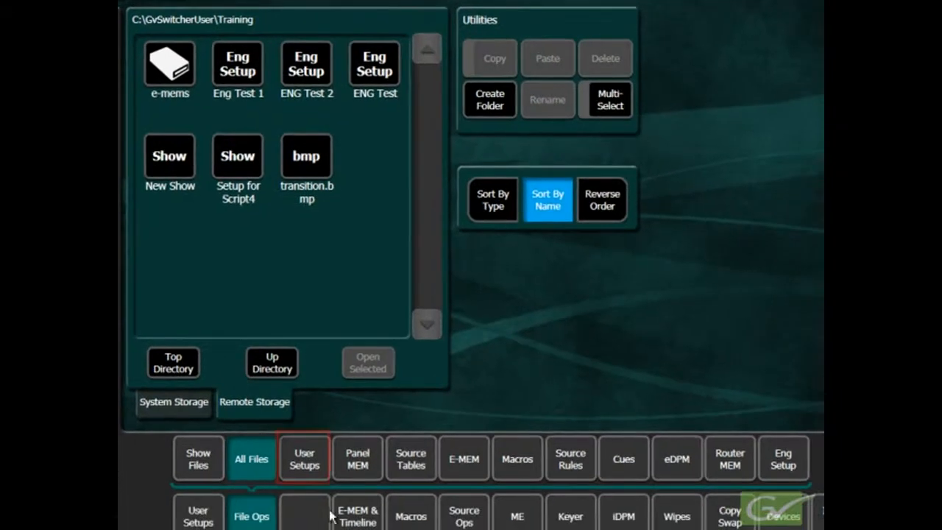
{"action": "left_click", "coordinate": [304, 458]}
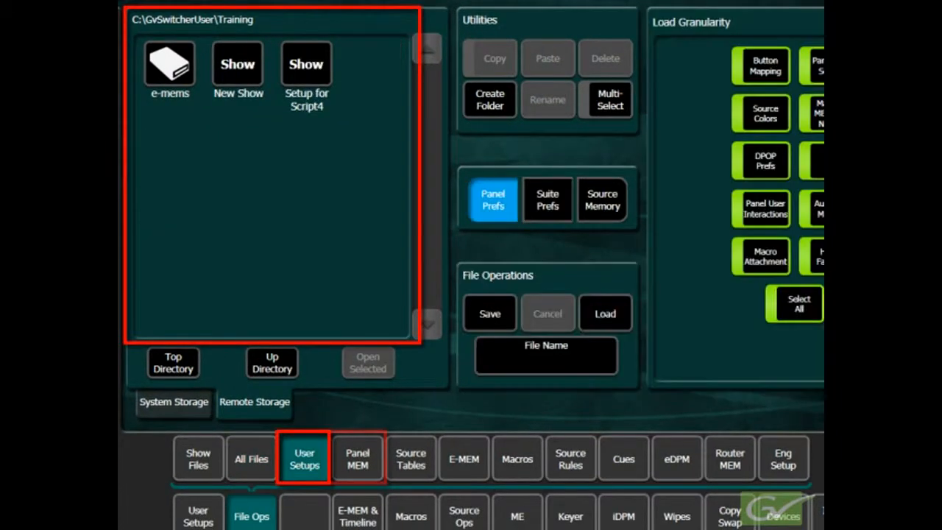
{"action": "left_click", "coordinate": [357, 459]}
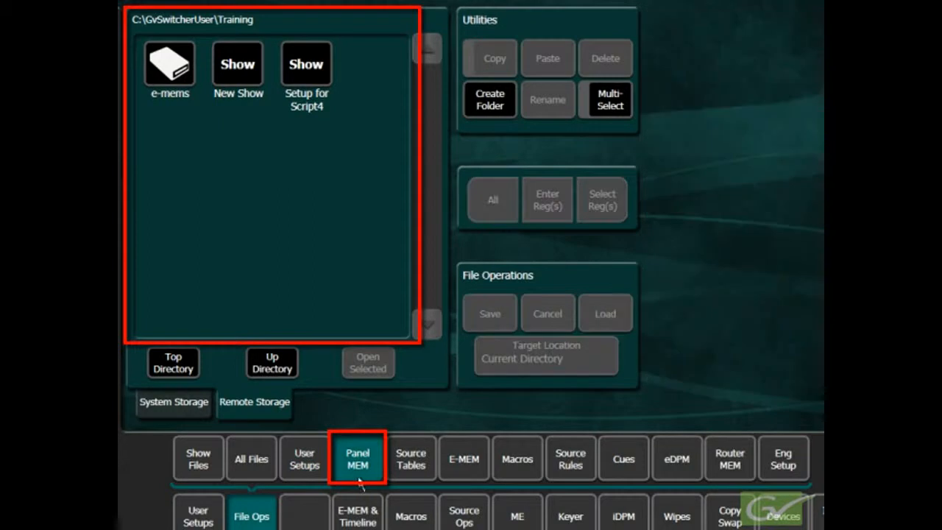
{"action": "left_click", "coordinate": [783, 457]}
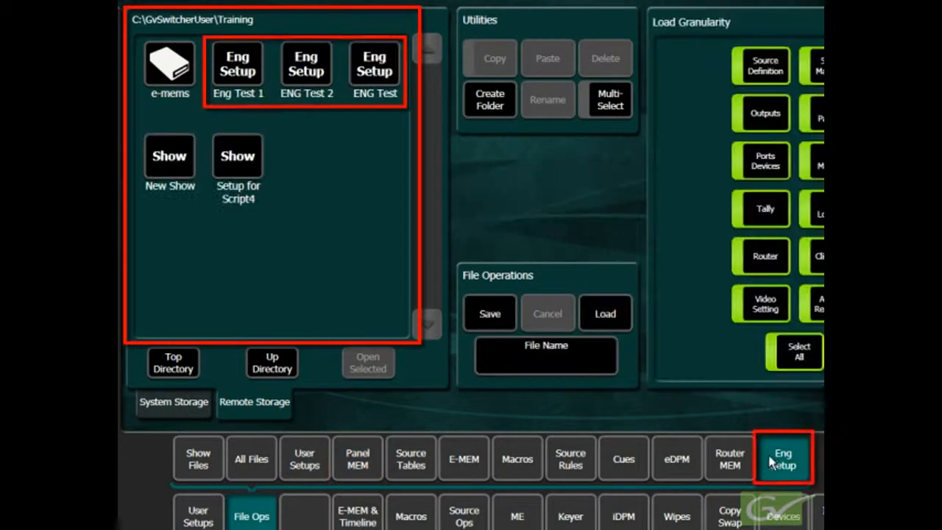
{"action": "left_click", "coordinate": [783, 458]}
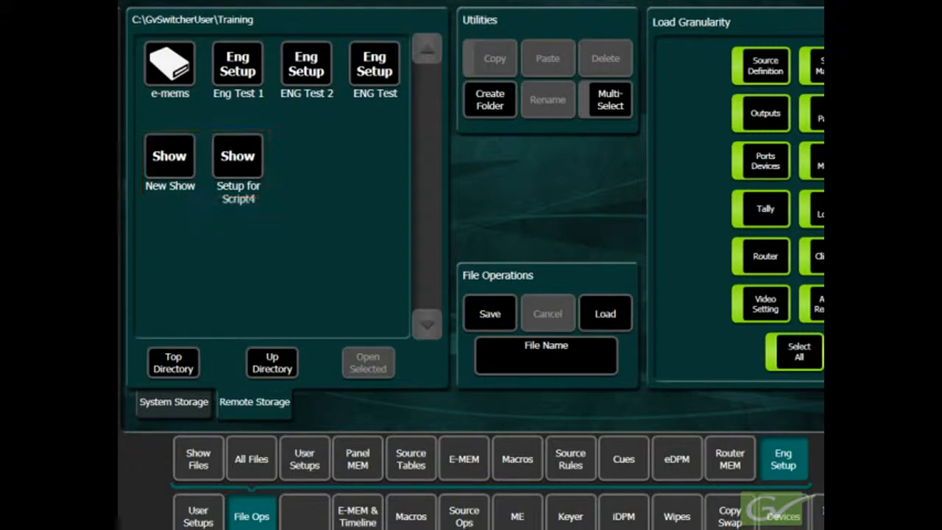
- Switch from System Storage to Remote Storage and show the Top Directory drive list
{"action": "left_click", "coordinate": [173, 402]}
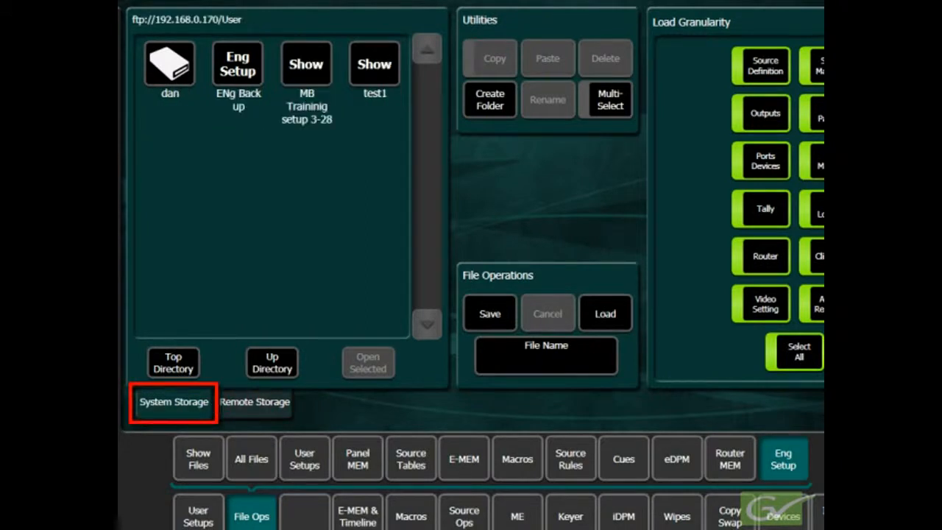
{"action": "left_click", "coordinate": [173, 362]}
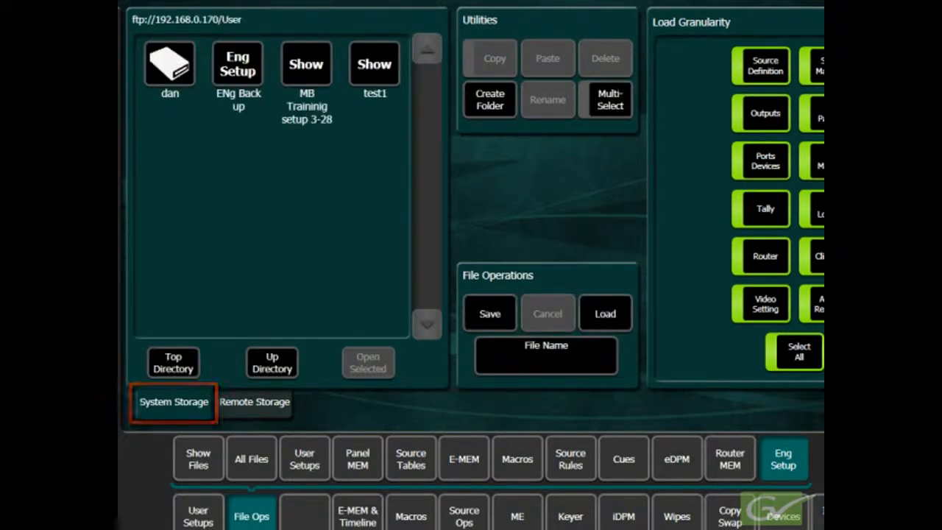
{"action": "left_click", "coordinate": [254, 402]}
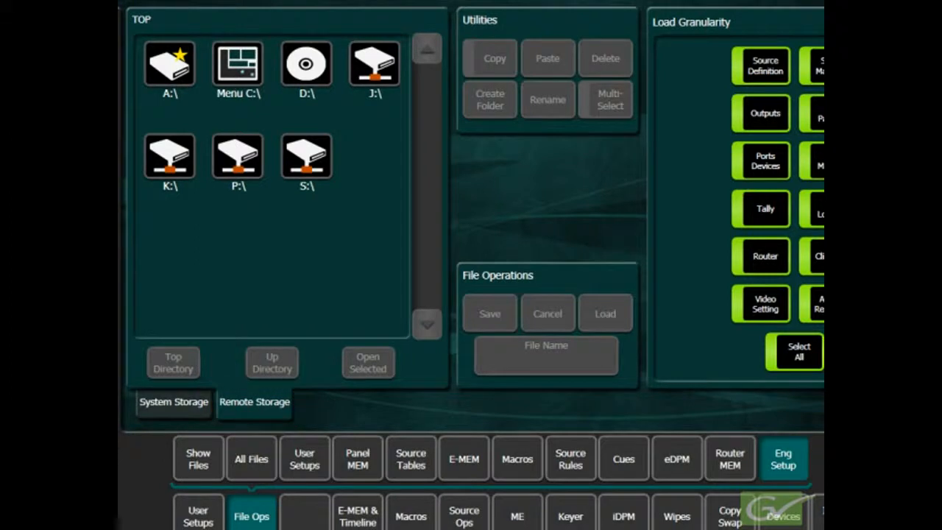
- Open Menu C:\ from the drive list to reach the GvSwitcherUser folder
{"action": "left_click", "coordinate": [172, 361]}
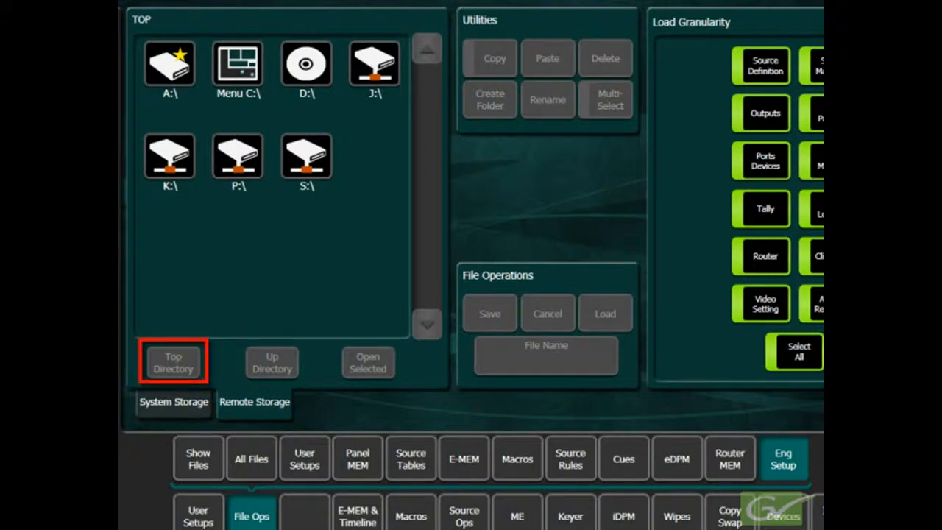
{"action": "left_click", "coordinate": [173, 361]}
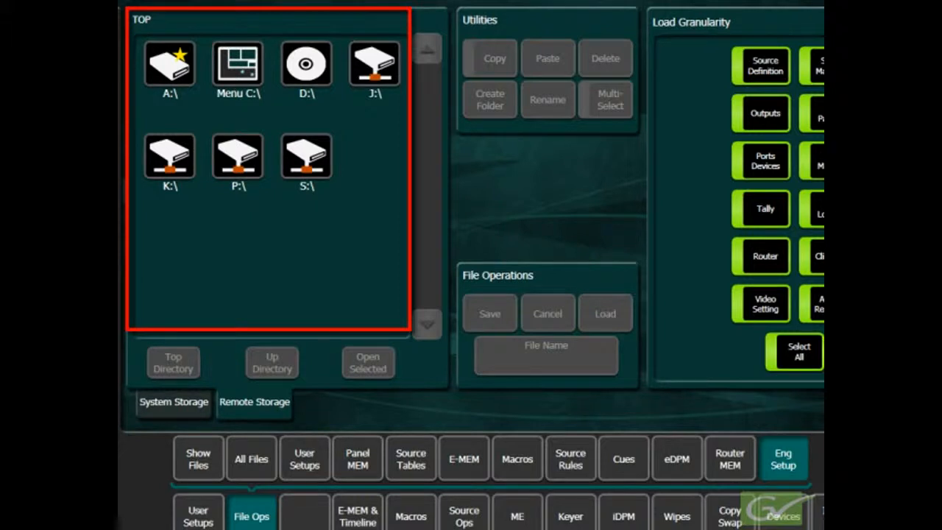
{"action": "left_click", "coordinate": [236, 66]}
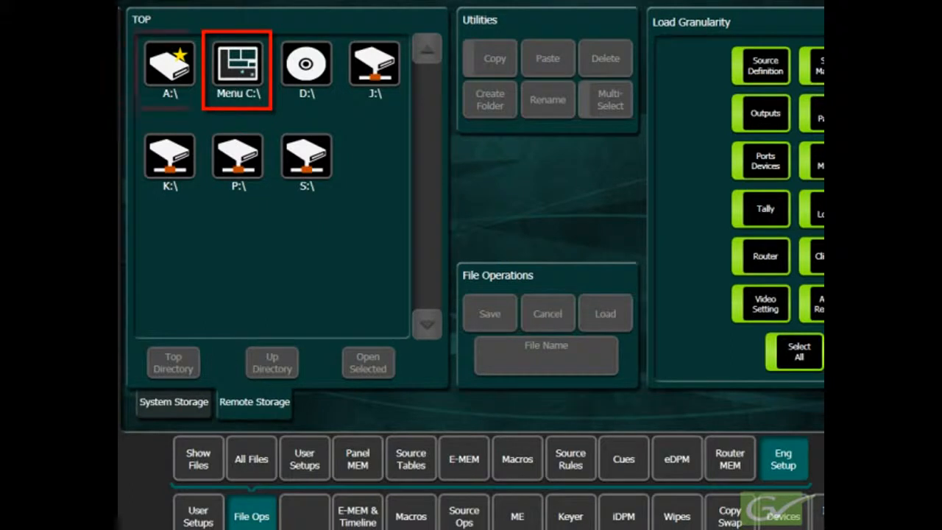
{"action": "left_click", "coordinate": [169, 66]}
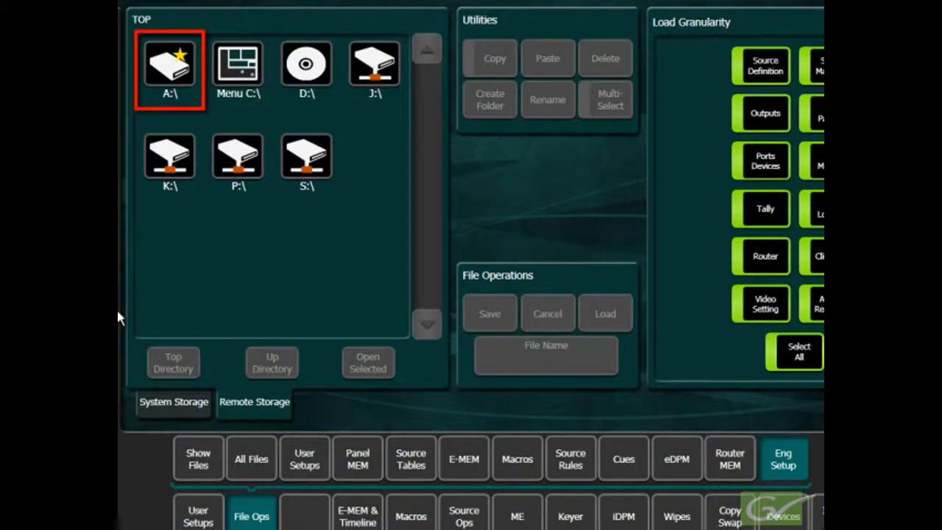
{"action": "mouse_move", "coordinate": [125, 306]}
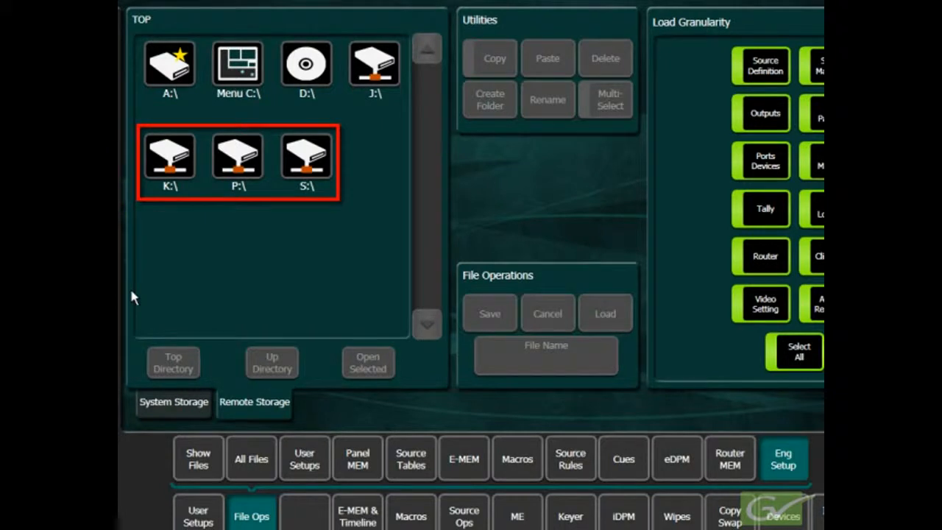
{"action": "mouse_move", "coordinate": [144, 276]}
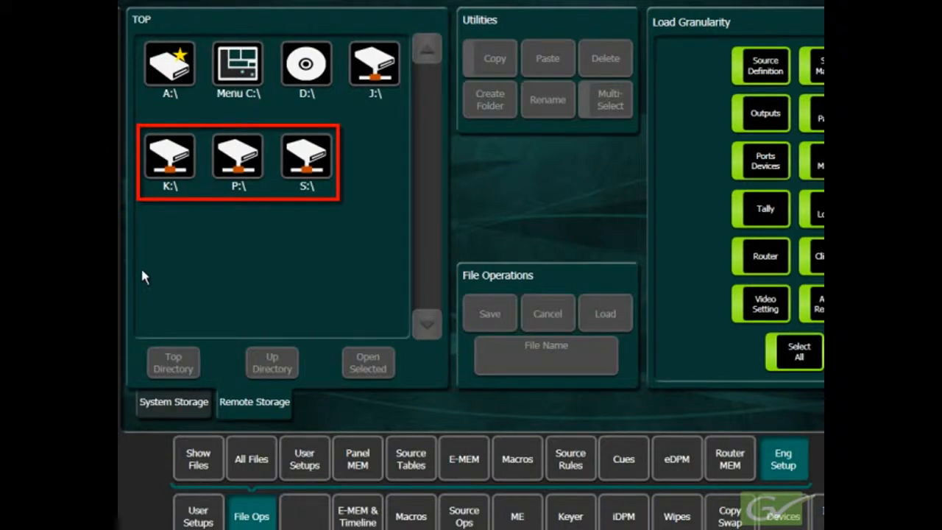
{"action": "left_click", "coordinate": [238, 66]}
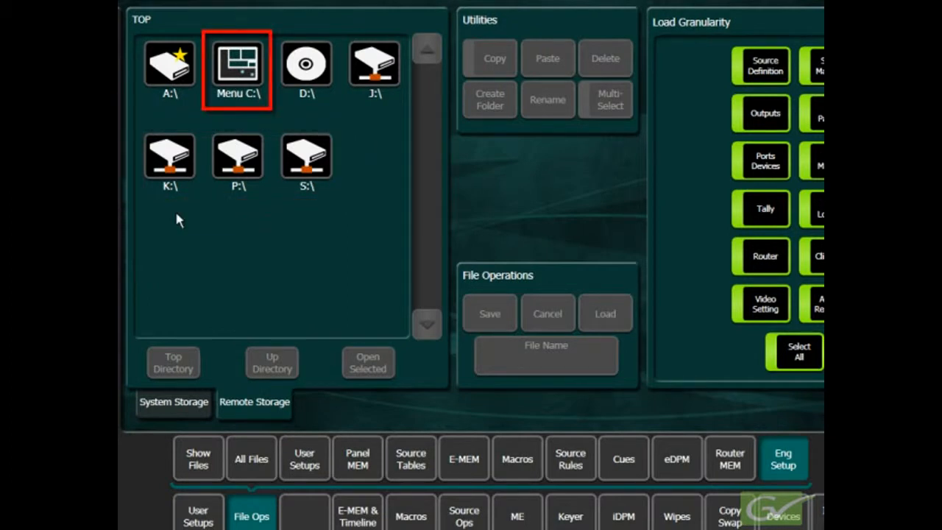
{"action": "double_click", "coordinate": [238, 67]}
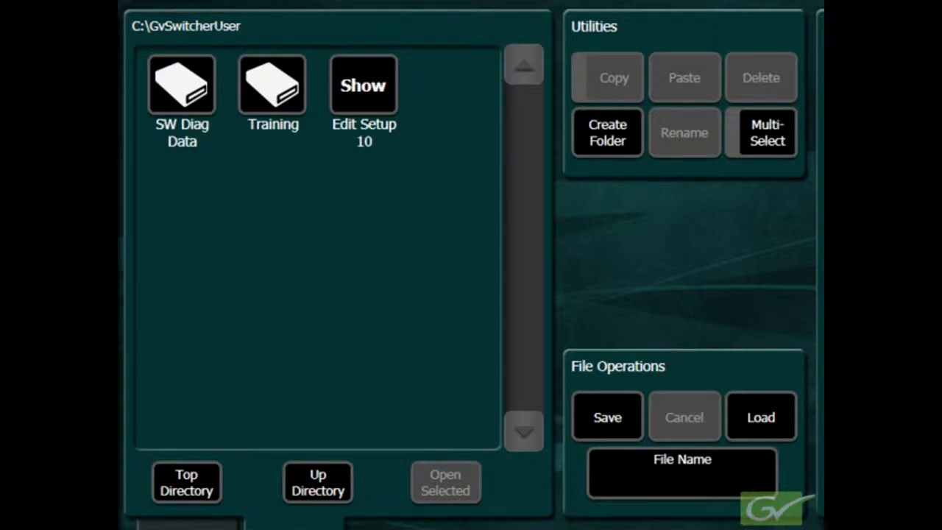
- Create a folder in GvSwitcherUser and select the new 'New Folder' icon
{"action": "left_click", "coordinate": [606, 133]}
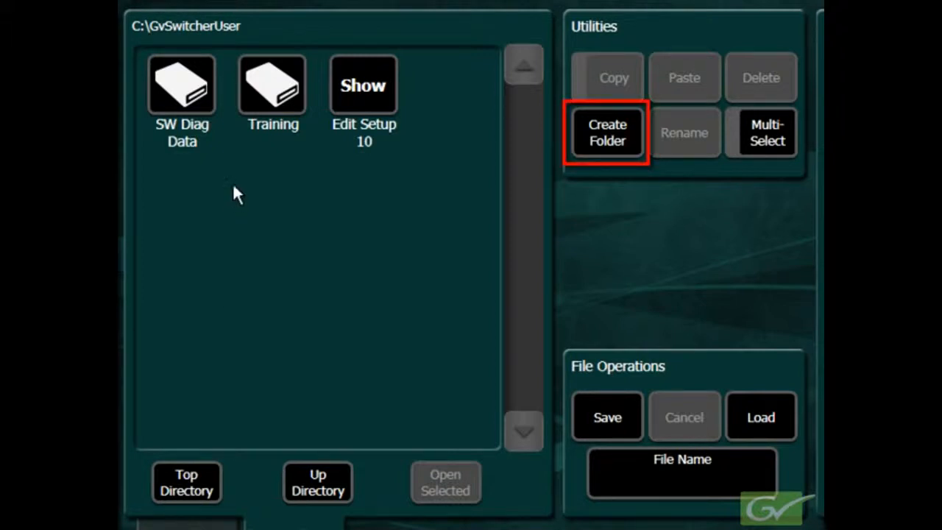
{"action": "mouse_move", "coordinate": [618, 143]}
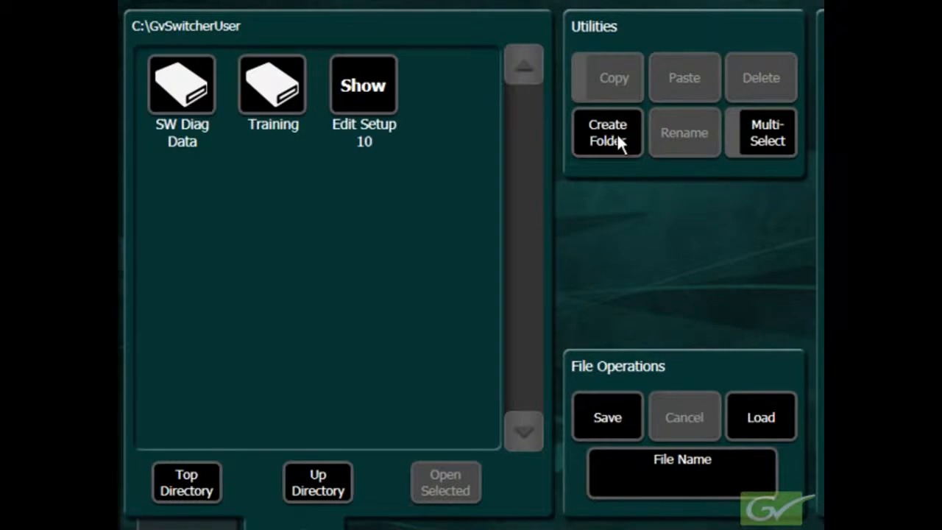
{"action": "left_click", "coordinate": [607, 133]}
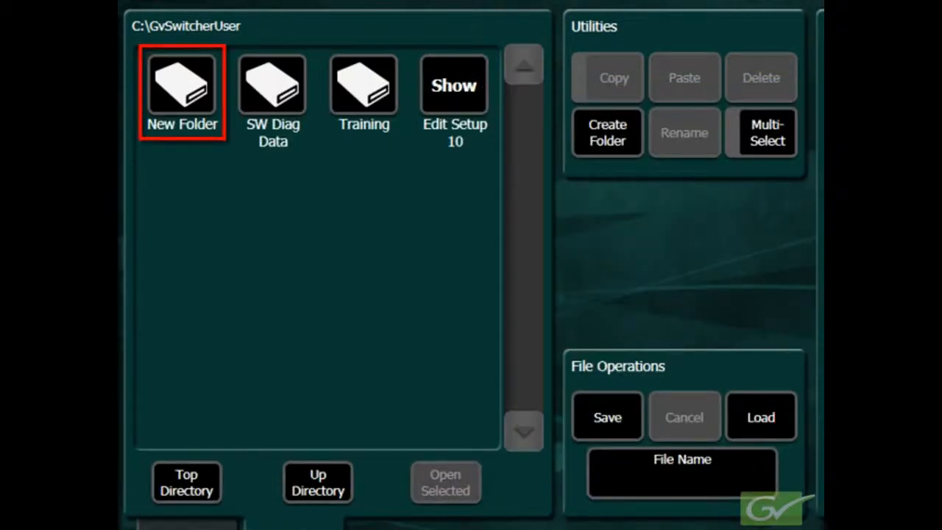
{"action": "left_click", "coordinate": [182, 85]}
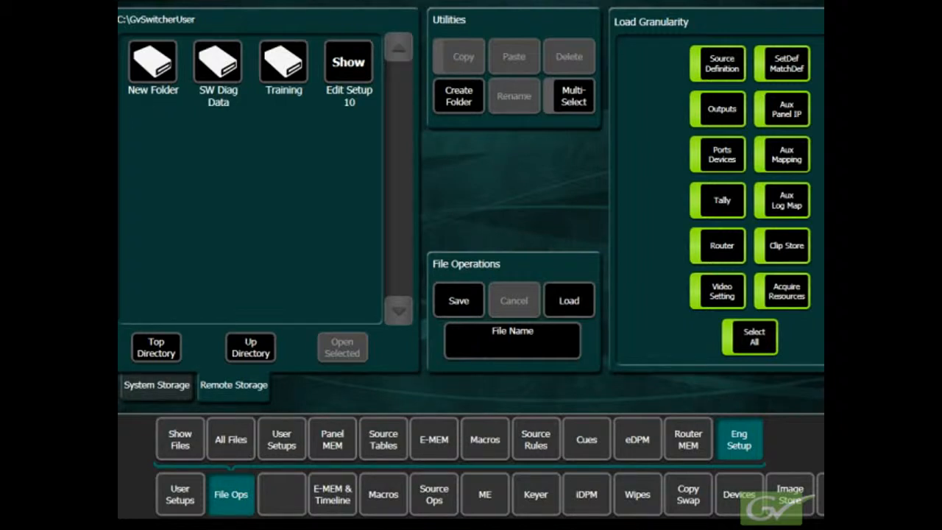
- Filter to Show Files and open the Training folder
{"action": "left_click", "coordinate": [180, 439]}
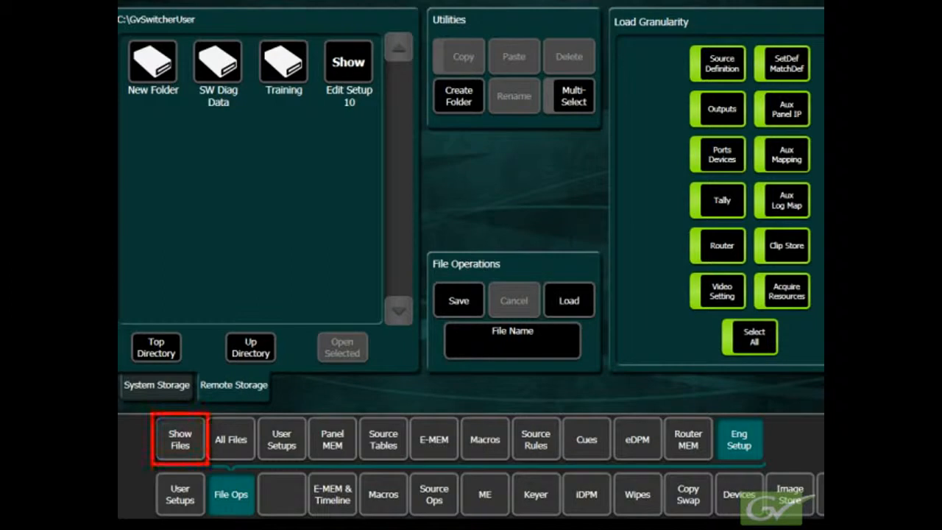
{"action": "mouse_move", "coordinate": [177, 451]}
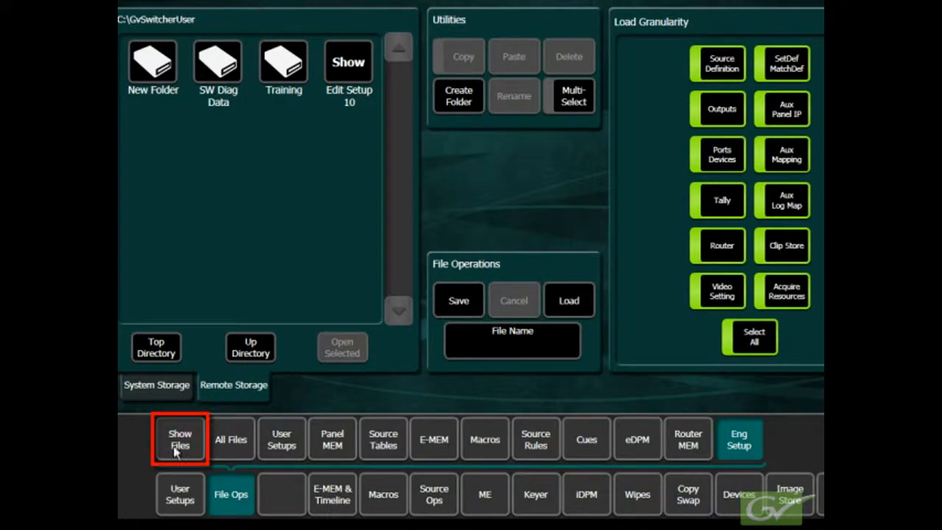
{"action": "left_click", "coordinate": [180, 439]}
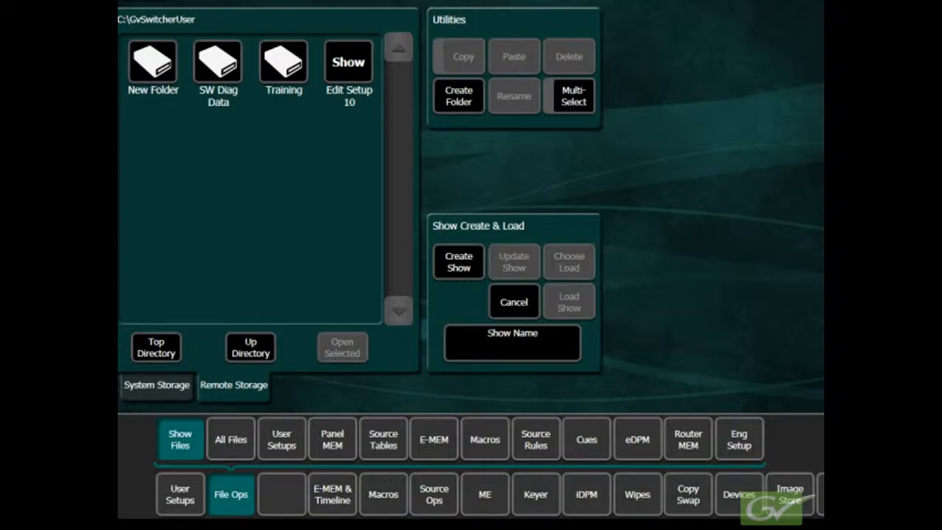
{"action": "left_click", "coordinate": [283, 62]}
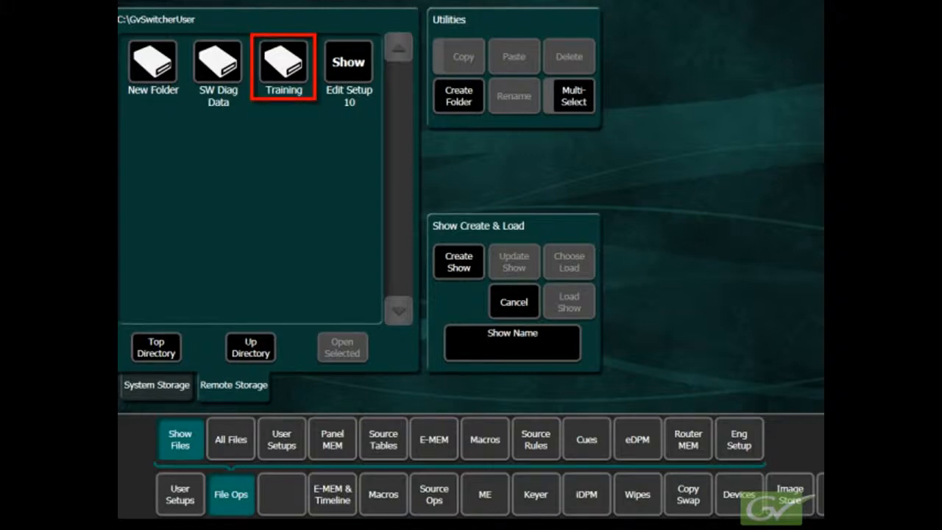
{"action": "left_click", "coordinate": [284, 63]}
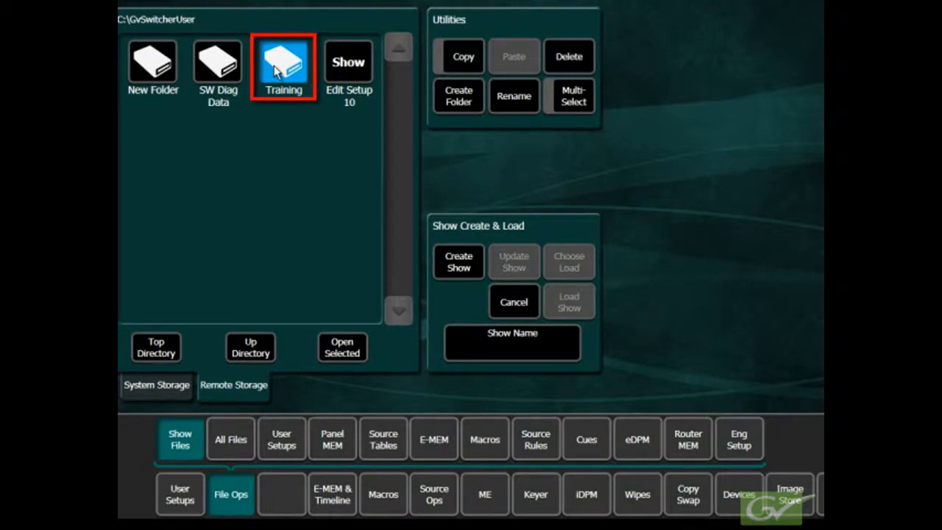
{"action": "double_click", "coordinate": [284, 67]}
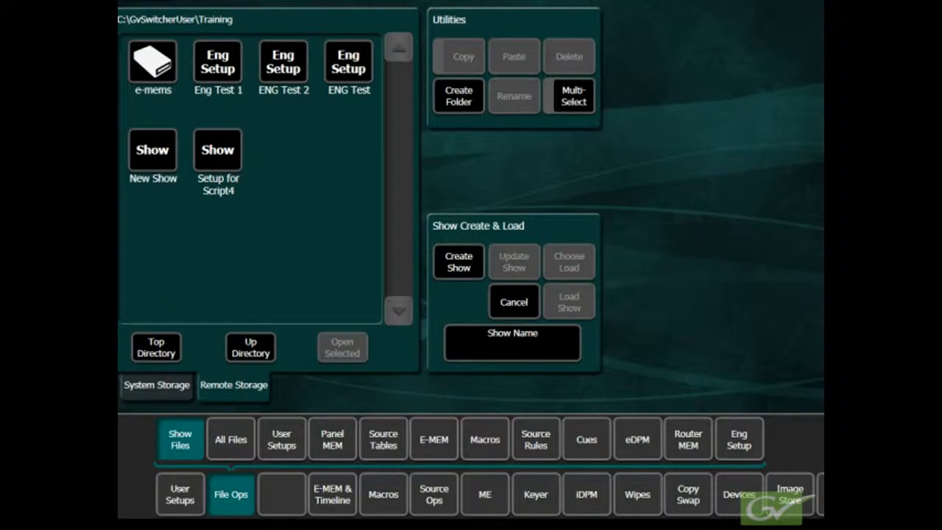
{"action": "left_click", "coordinate": [458, 262]}
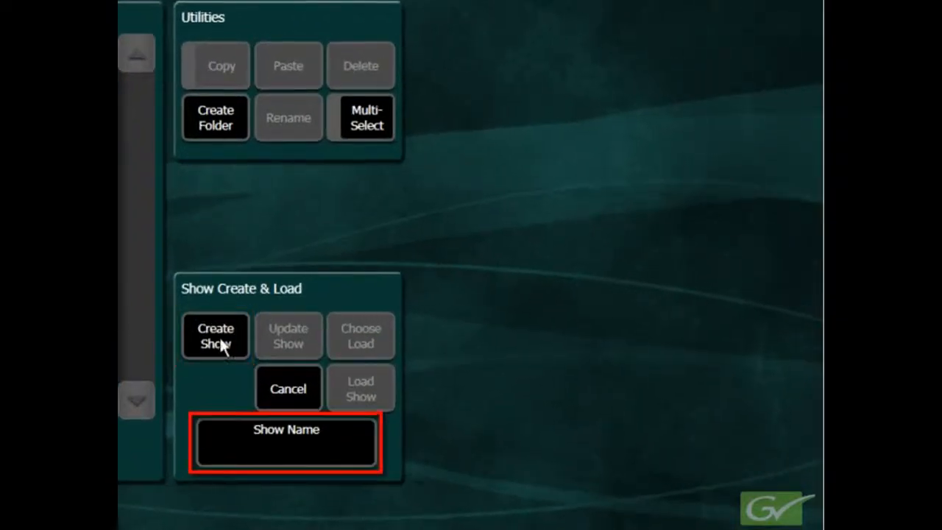
- Enter 'Test Show' in the Show Name field
{"action": "left_click", "coordinate": [285, 442]}
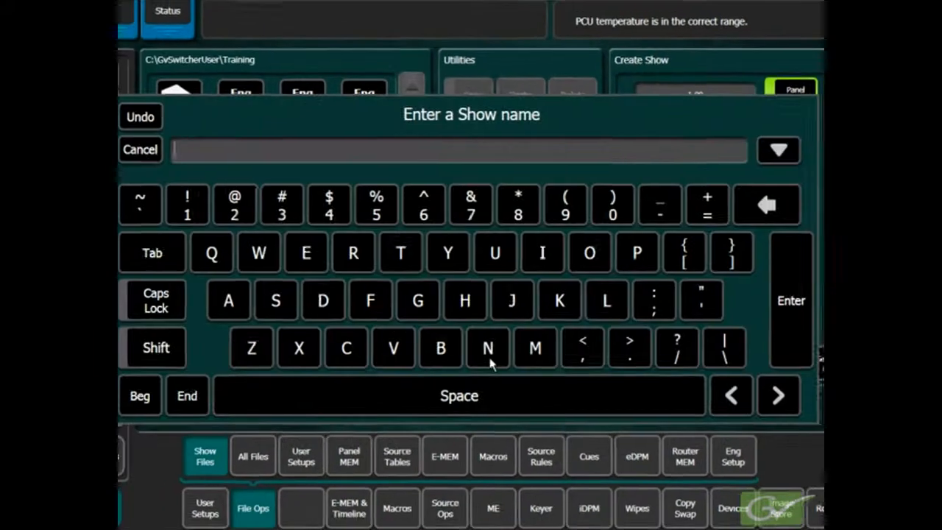
{"action": "type", "text": "Test Show"}
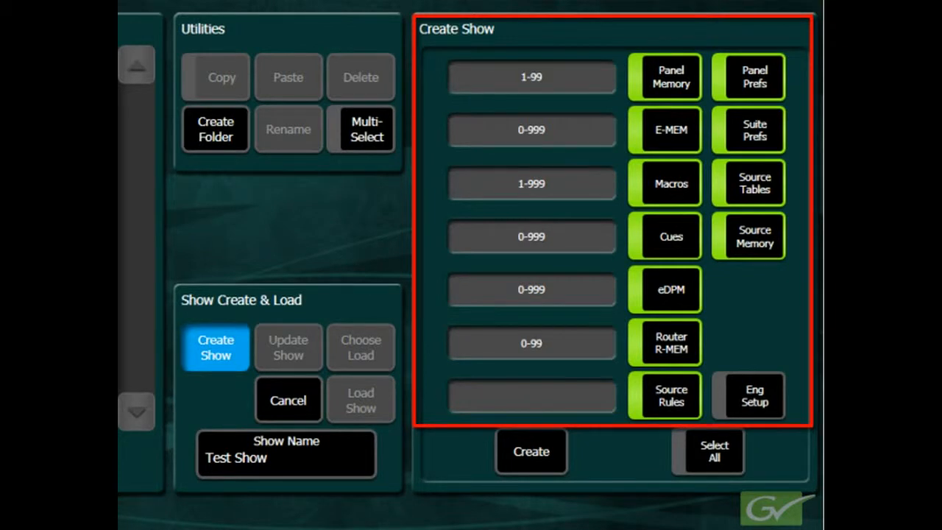
- Clear all categories, then include Panel Memory (1-10), Panel Prefs, Suite Prefs and E-MEM
{"action": "left_click", "coordinate": [748, 396]}
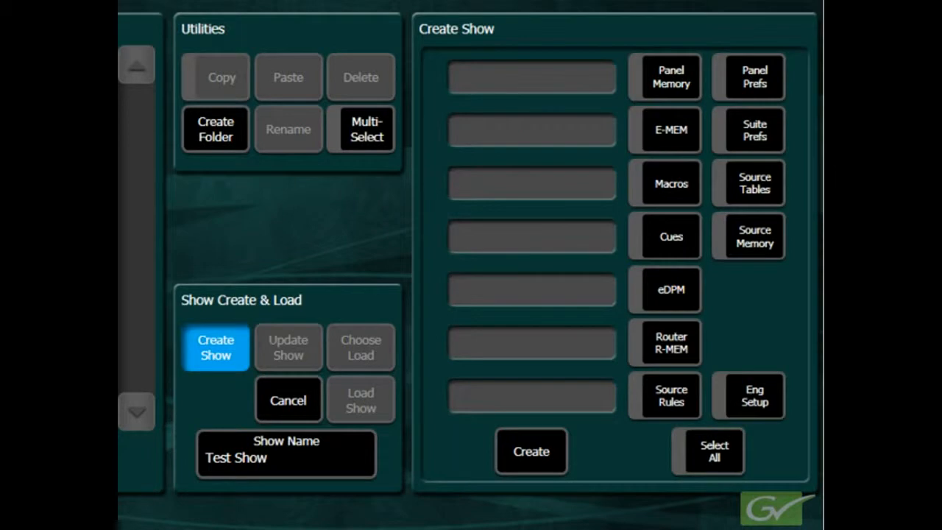
{"action": "left_click", "coordinate": [664, 76]}
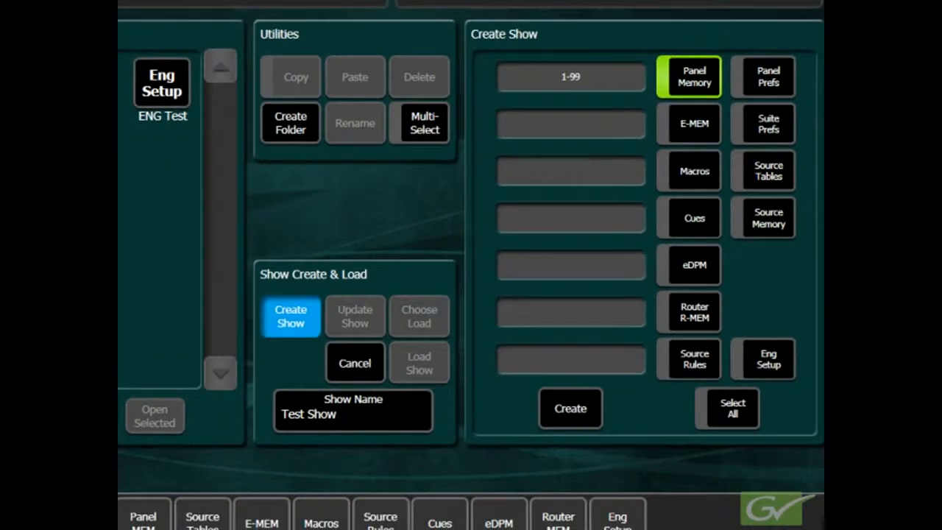
{"action": "mouse_move", "coordinate": [653, 132]}
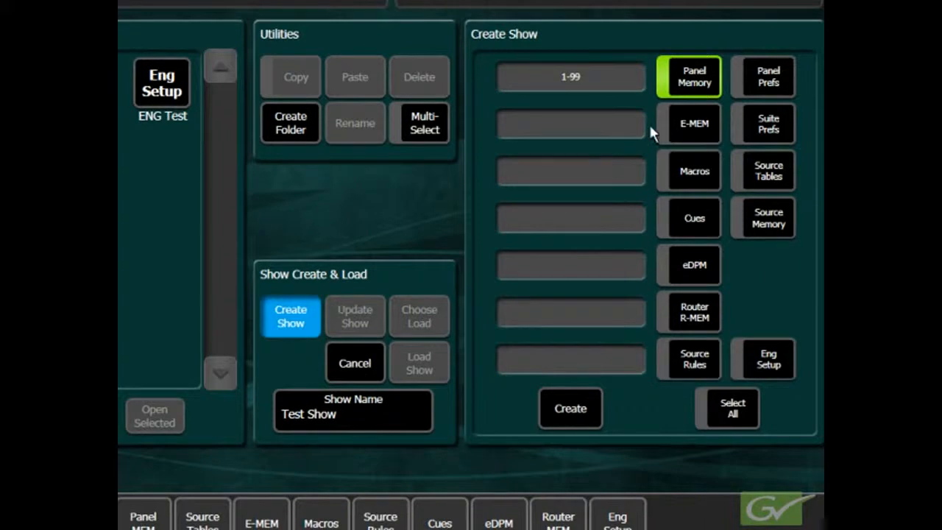
{"action": "left_click", "coordinate": [570, 76]}
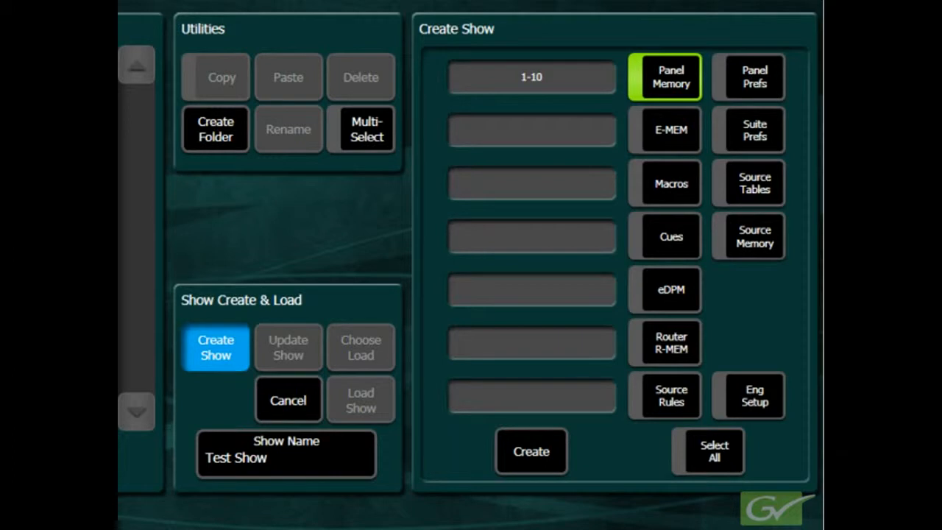
{"action": "left_click", "coordinate": [748, 77]}
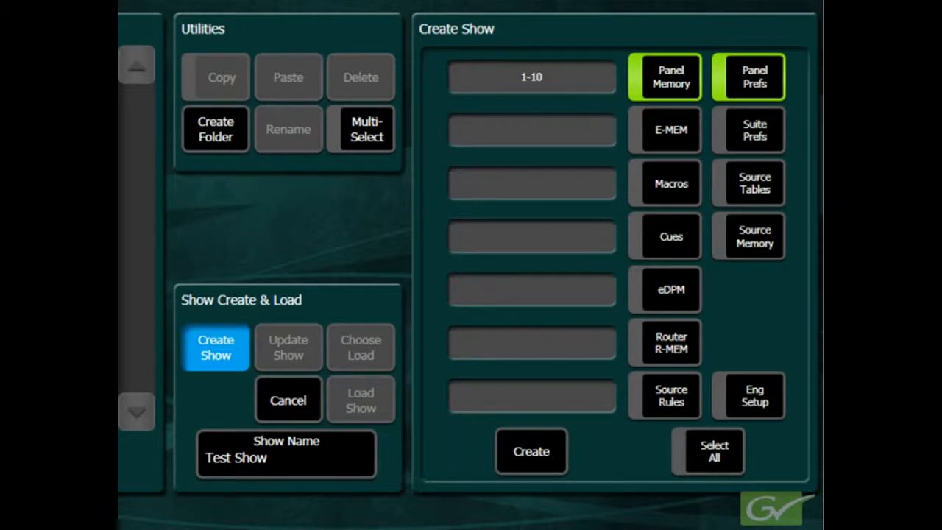
{"action": "left_click", "coordinate": [748, 130]}
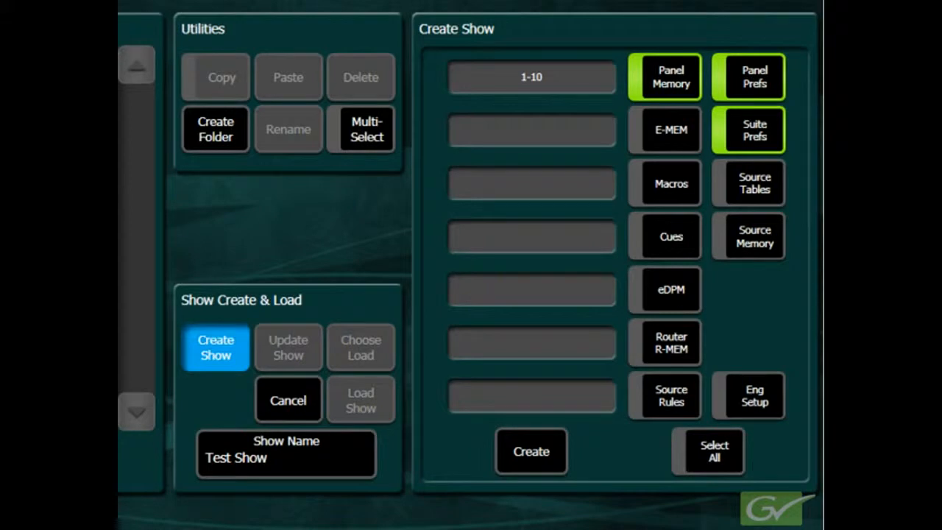
{"action": "left_click", "coordinate": [671, 130]}
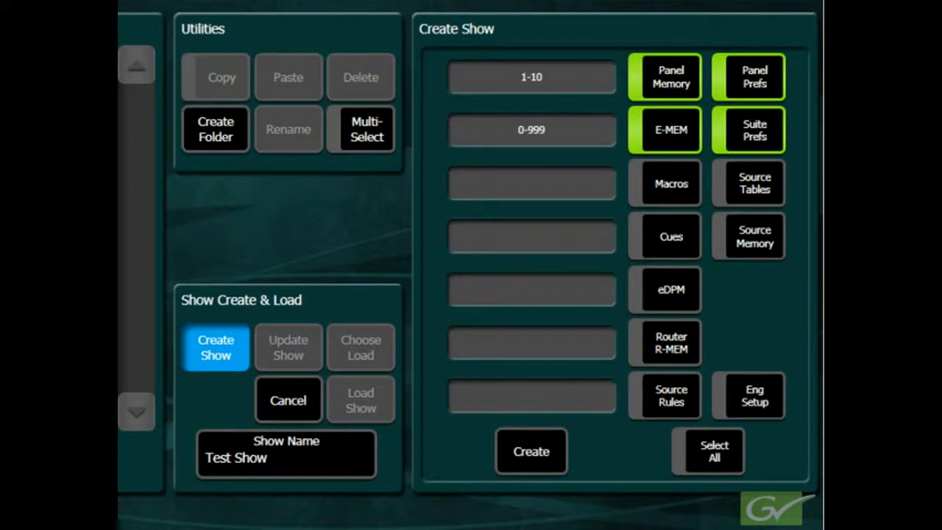
{"action": "mouse_move", "coordinate": [692, 187]}
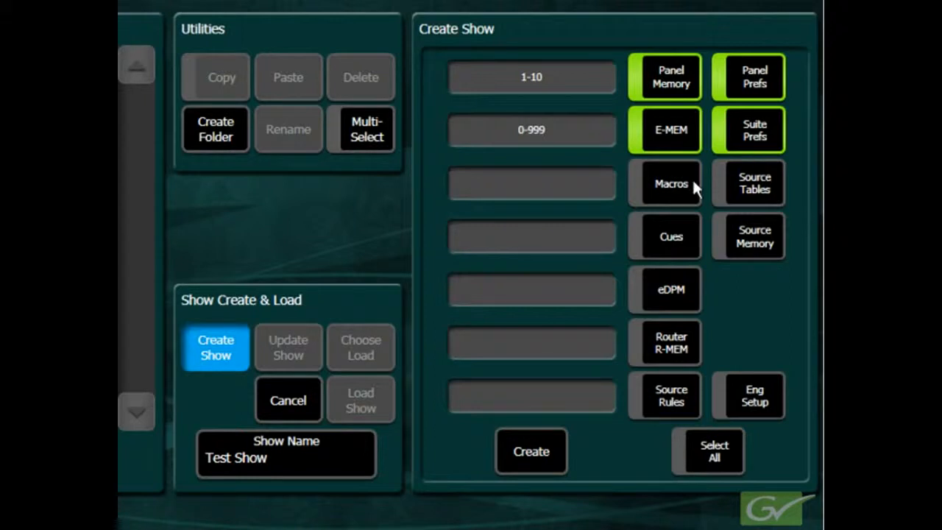
- Include Macros, Source Tables, Cues, Source Memory, eDPM and Router R-MEM
{"action": "left_click", "coordinate": [670, 183]}
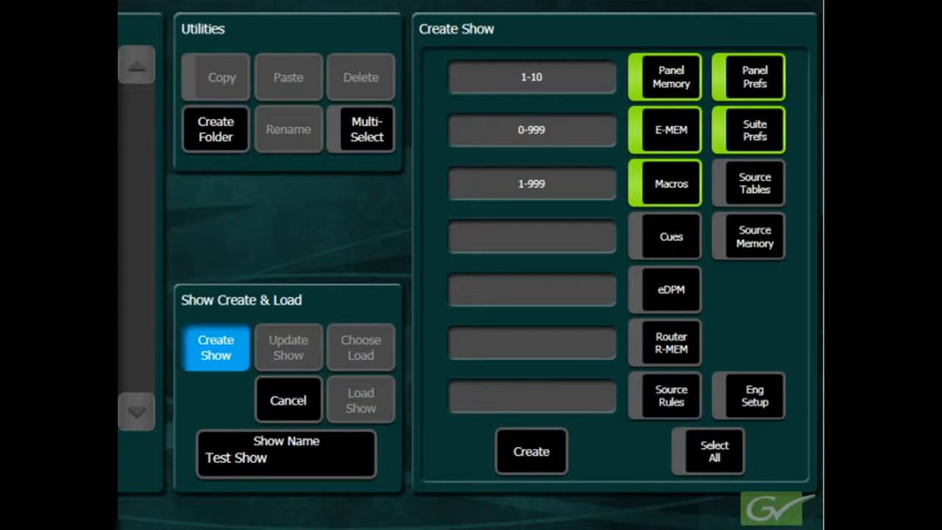
{"action": "left_click", "coordinate": [748, 184]}
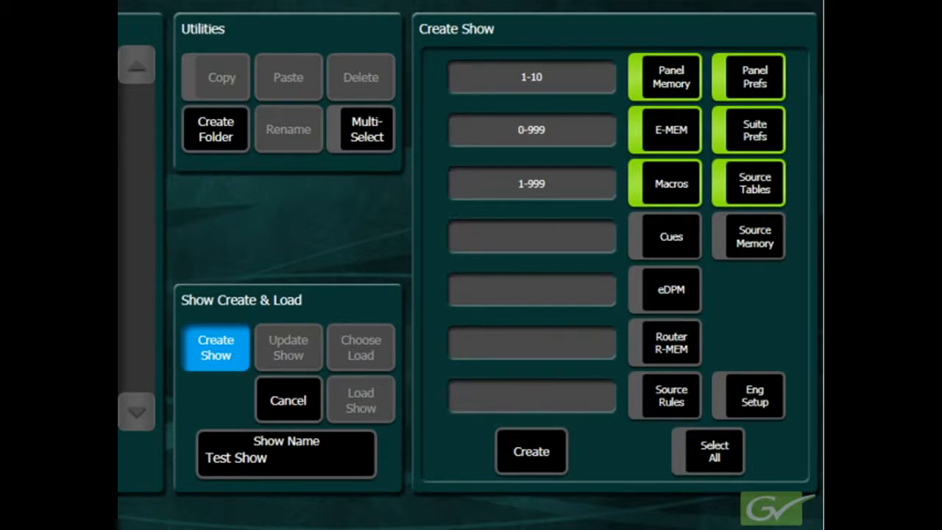
{"action": "left_click", "coordinate": [669, 237]}
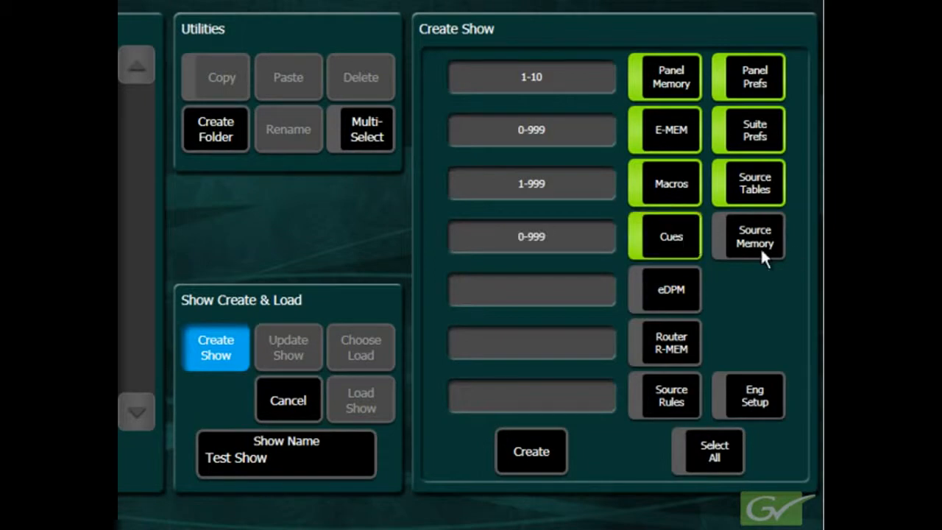
{"action": "left_click", "coordinate": [754, 236]}
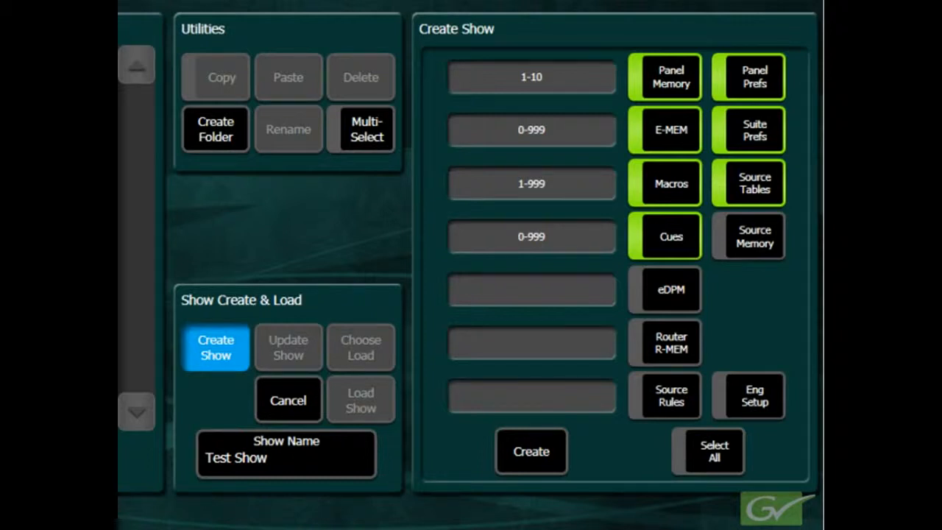
{"action": "left_click", "coordinate": [747, 235]}
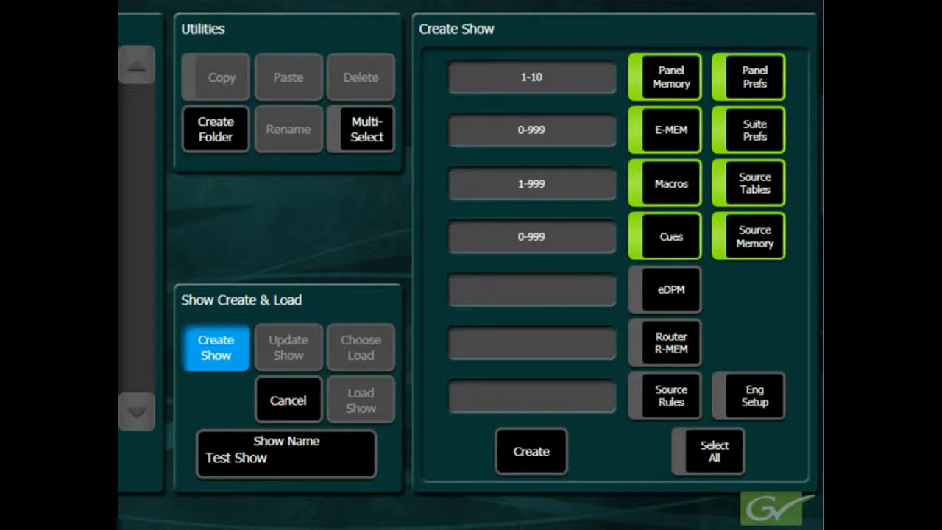
{"action": "mouse_move", "coordinate": [772, 316]}
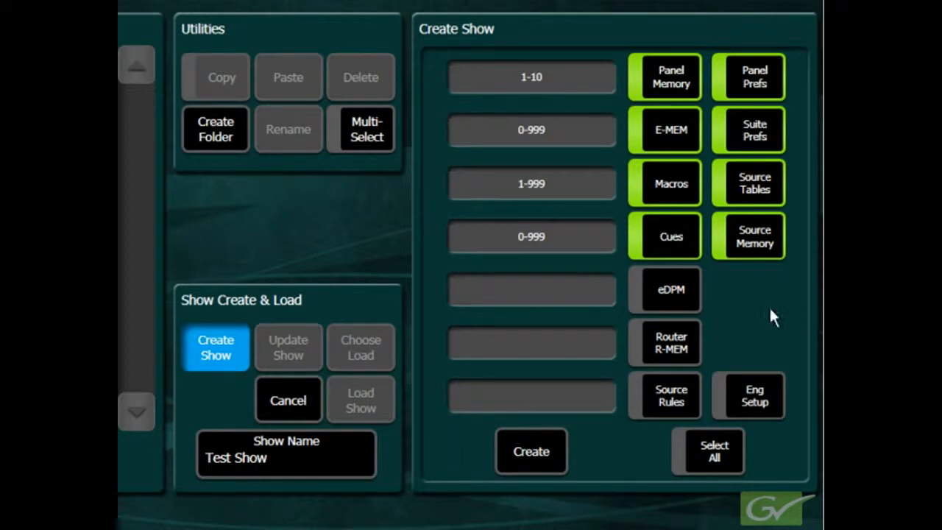
{"action": "left_click", "coordinate": [669, 288]}
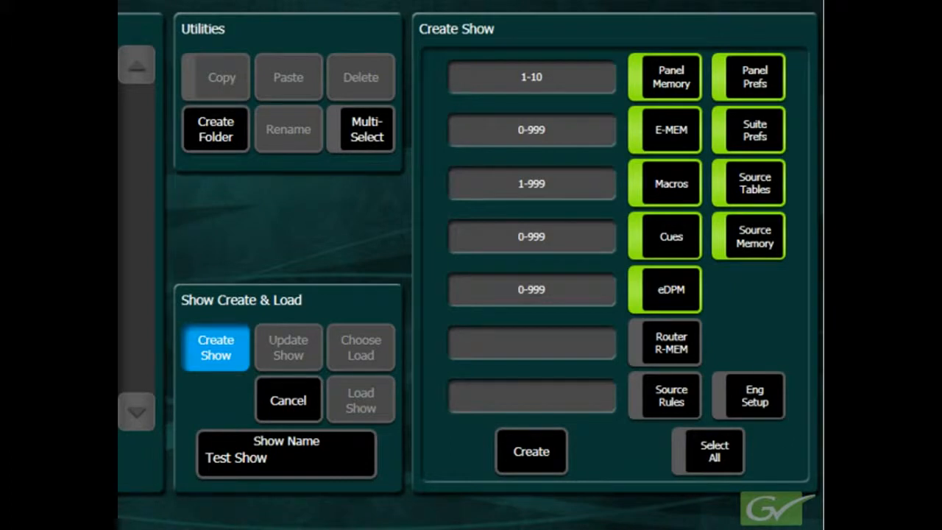
{"action": "left_click", "coordinate": [663, 342]}
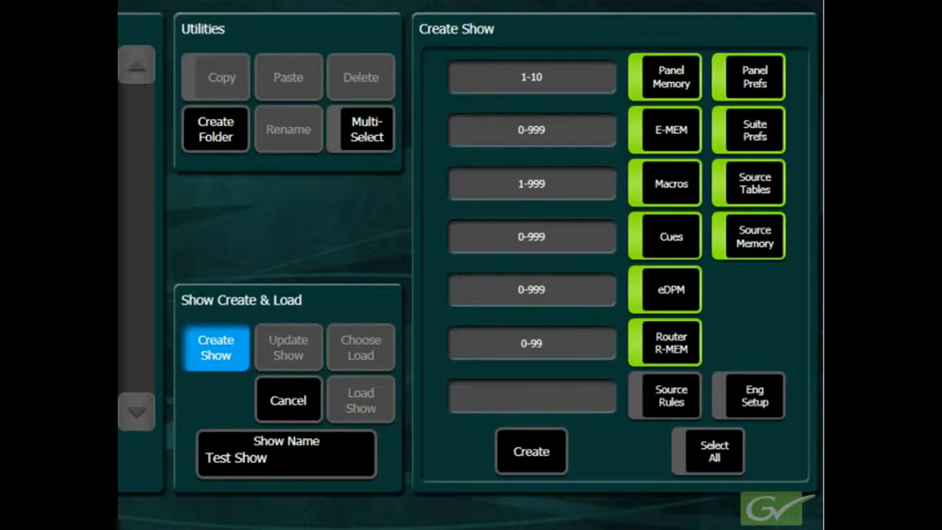
{"action": "mouse_move", "coordinate": [696, 398]}
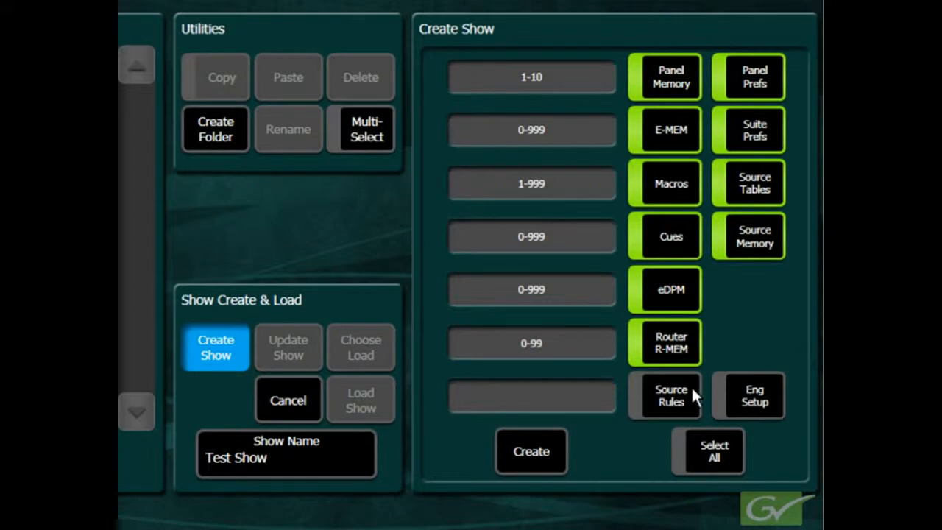
- Include Source Rules and leave Eng Setup toggled off
{"action": "left_click", "coordinate": [670, 395]}
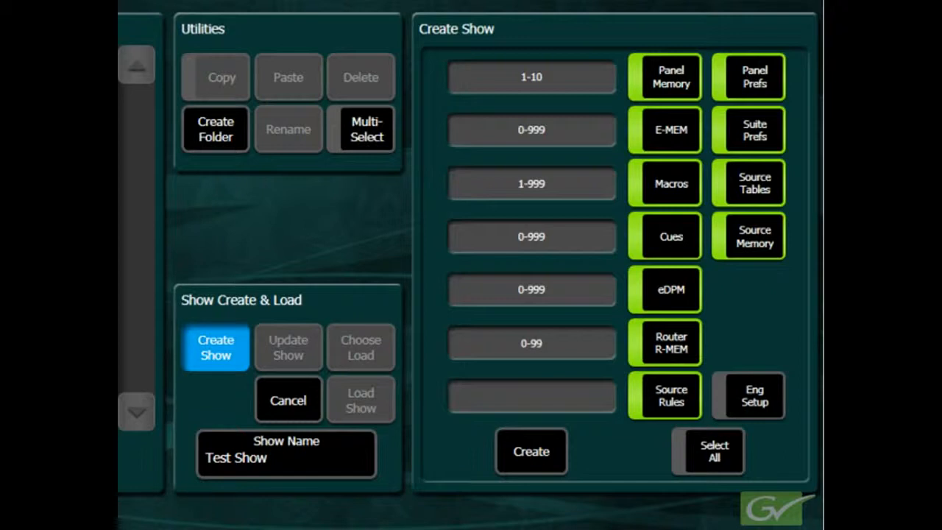
{"action": "left_click", "coordinate": [748, 396]}
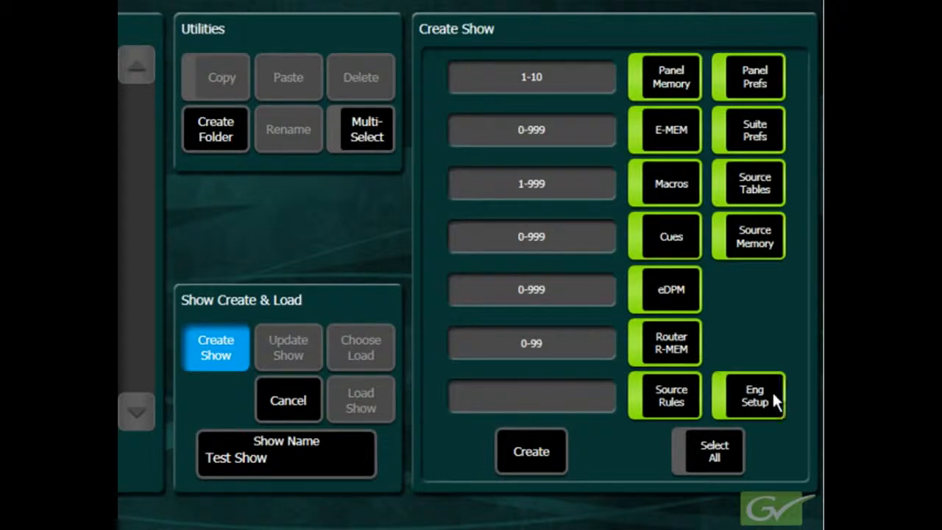
{"action": "left_click", "coordinate": [748, 395]}
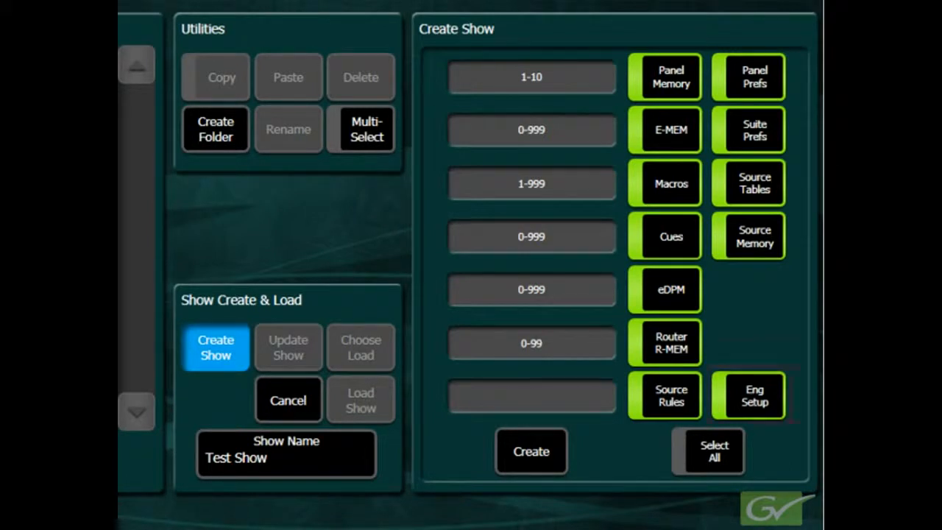
{"action": "left_click", "coordinate": [747, 395]}
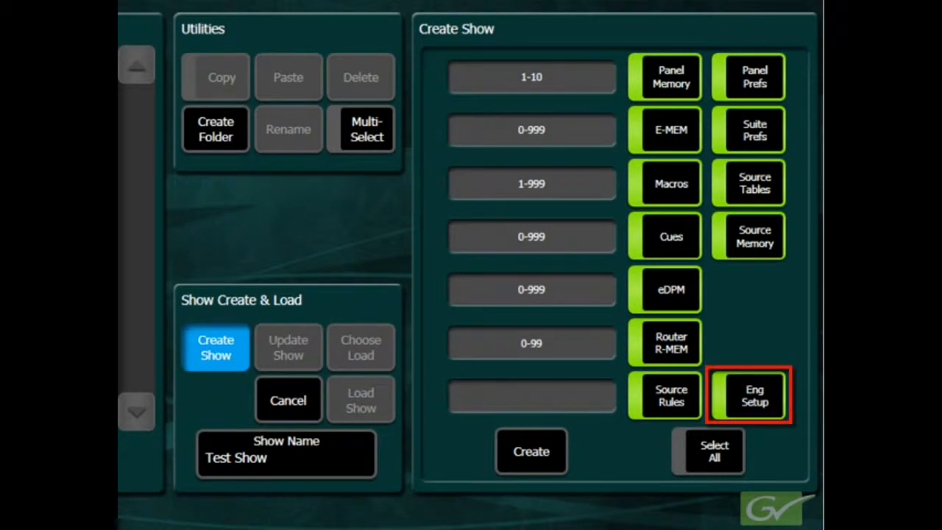
{"action": "left_click", "coordinate": [747, 396]}
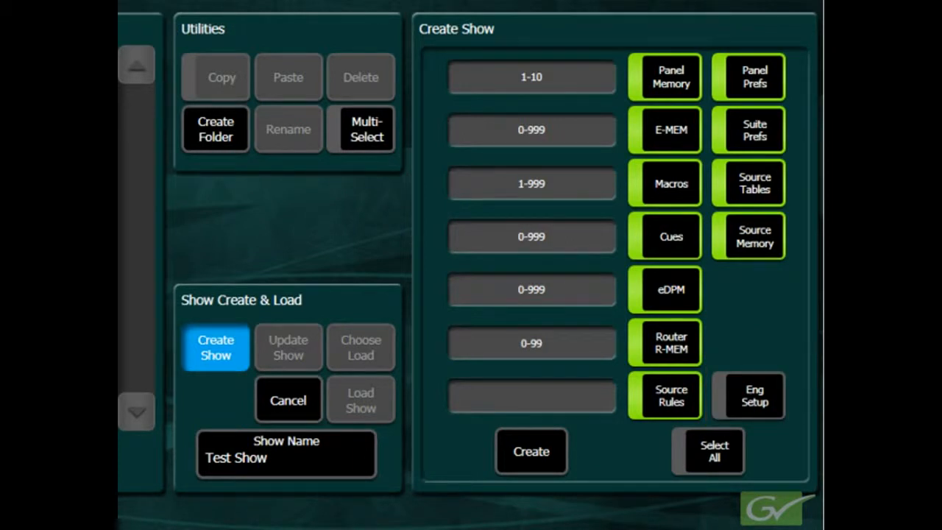
{"action": "left_click", "coordinate": [530, 451]}
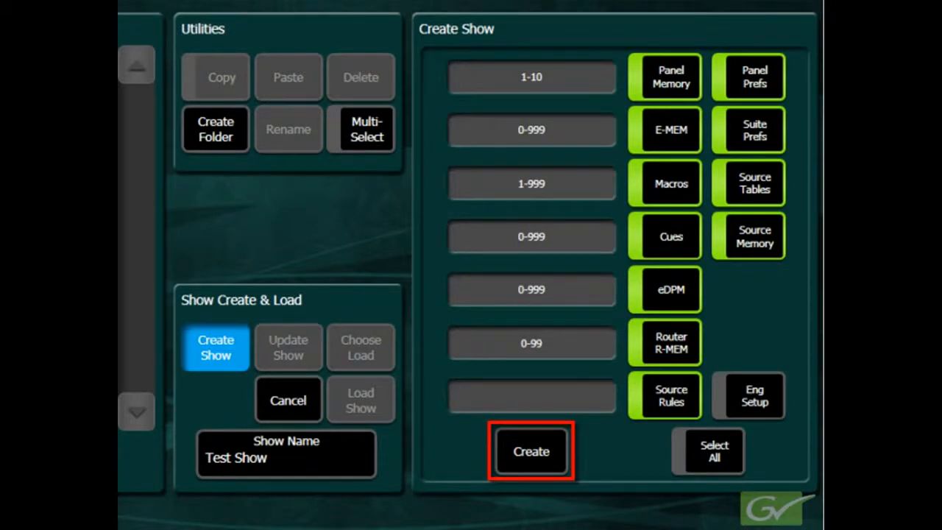
- Create the Test Show file in the Training folder
{"action": "left_click", "coordinate": [530, 451]}
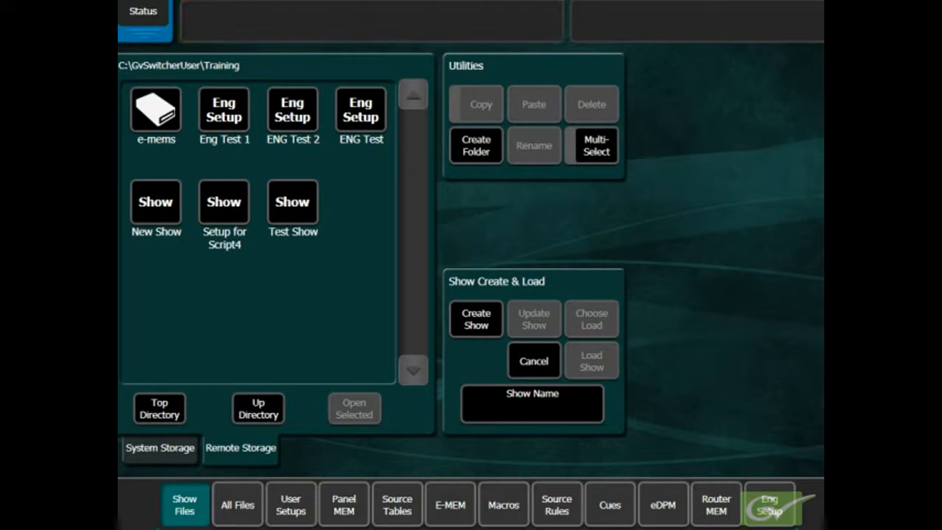
- Select the Test Show file and show its Choose Load options
{"action": "left_click", "coordinate": [292, 201]}
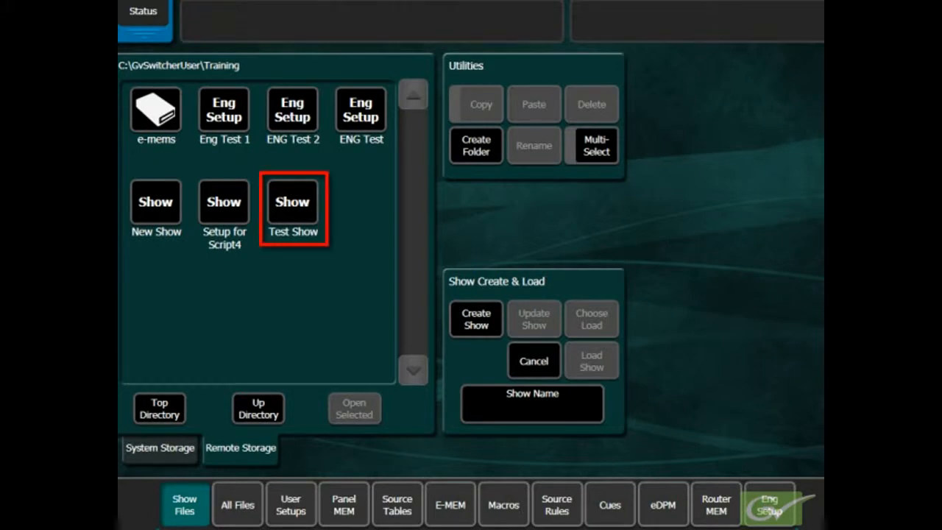
{"action": "mouse_move", "coordinate": [278, 211]}
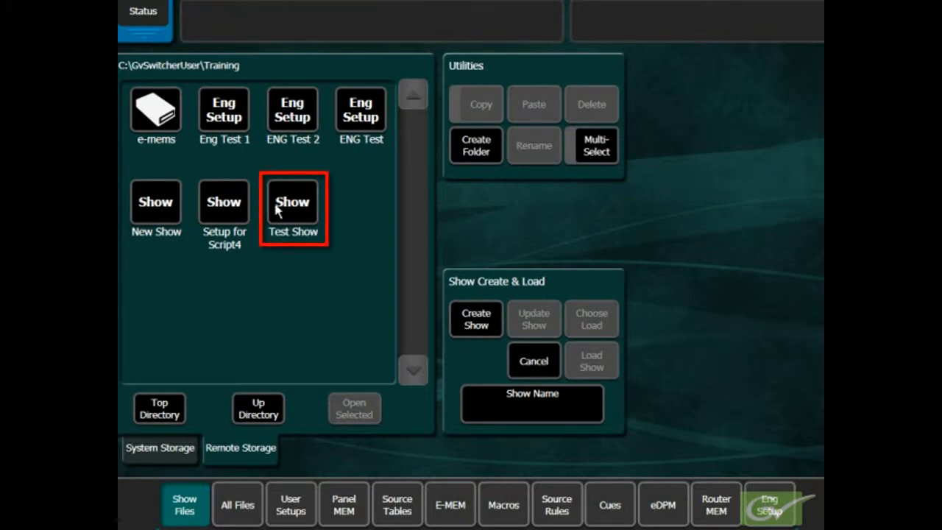
{"action": "left_click", "coordinate": [292, 201]}
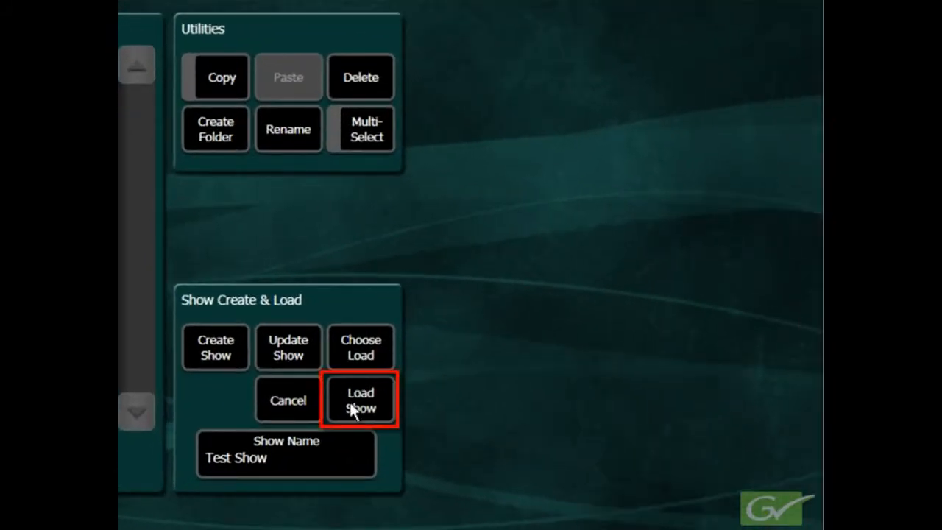
{"action": "left_click", "coordinate": [359, 347]}
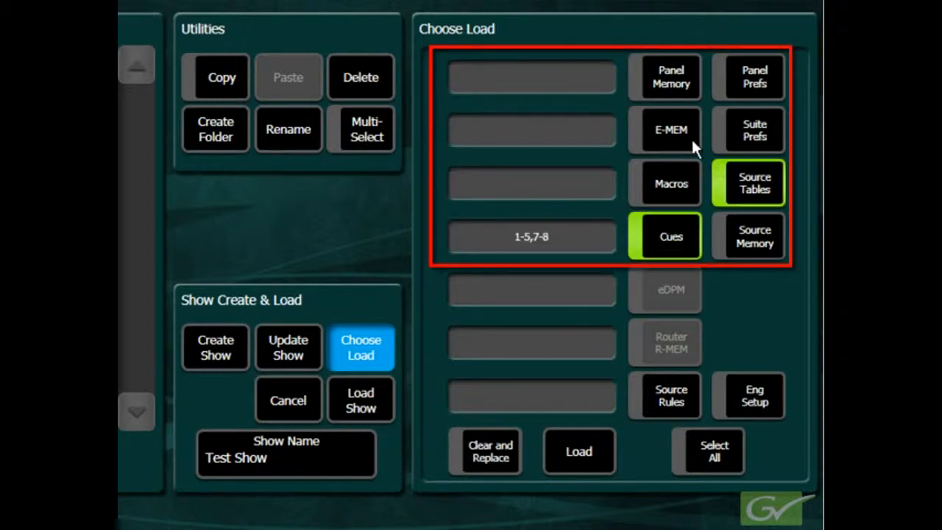
- Include E-MEM, Panel Prefs and Source Rules in the Test Show load
{"action": "left_click", "coordinate": [670, 130]}
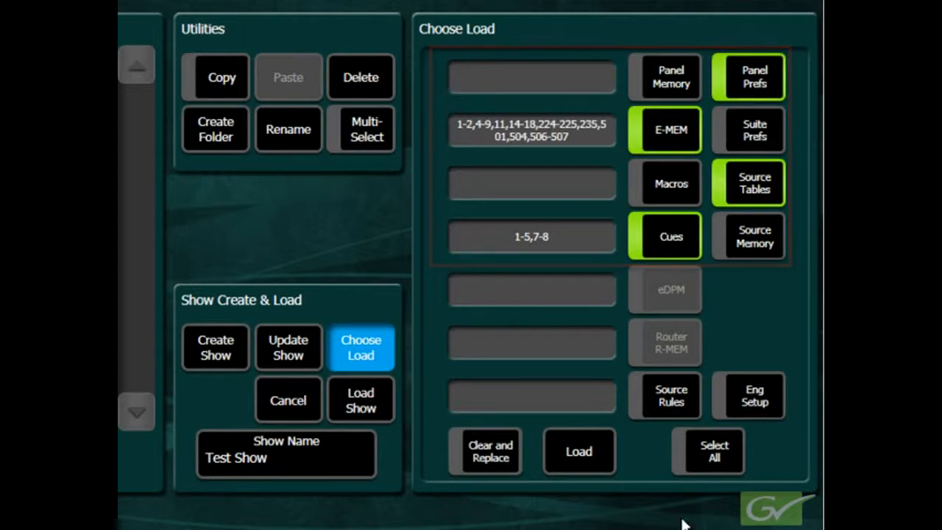
{"action": "left_click", "coordinate": [669, 395]}
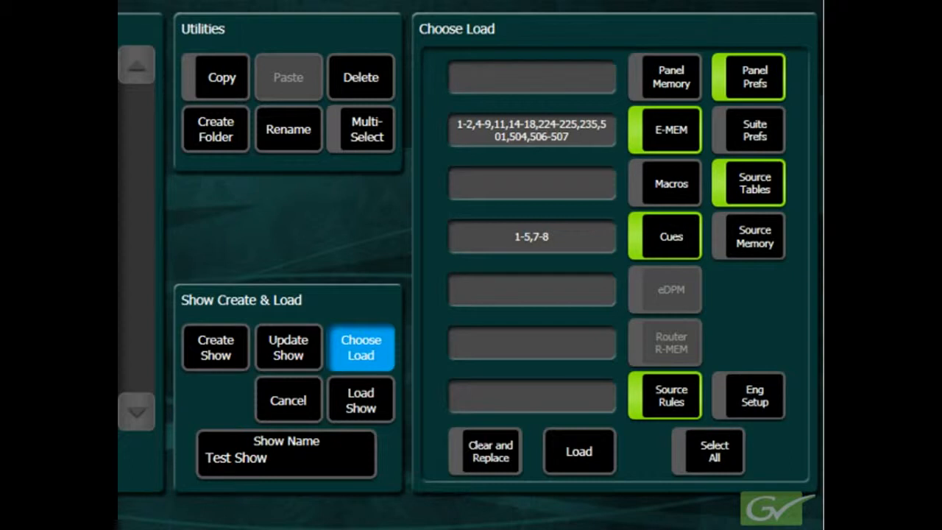
{"action": "left_click", "coordinate": [489, 451]}
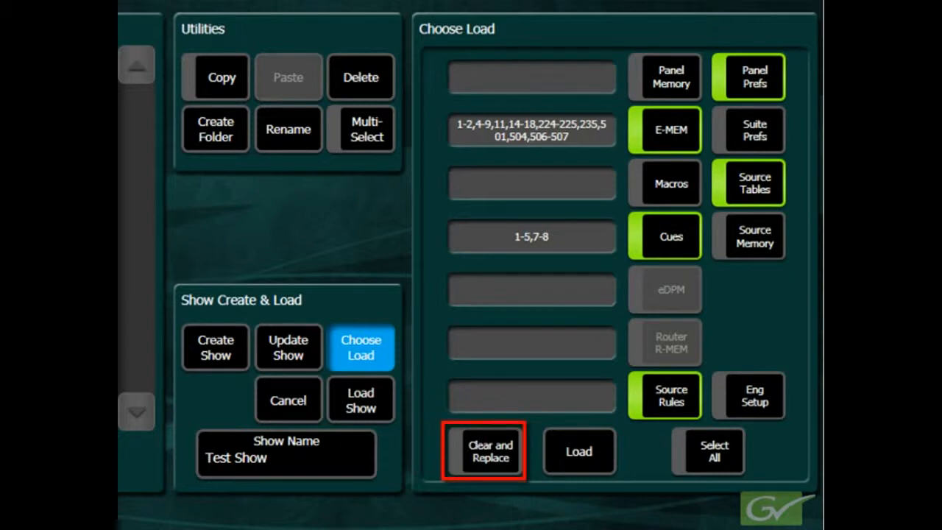
- Toggle Clear and Replace on and off, then bring up Update Show options for Test Show
{"action": "left_click", "coordinate": [489, 452]}
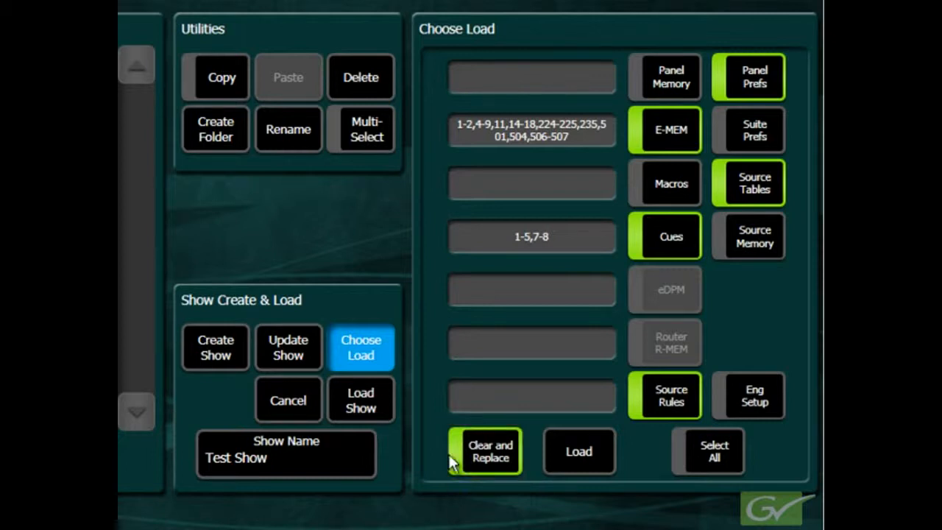
{"action": "left_click", "coordinate": [360, 346]}
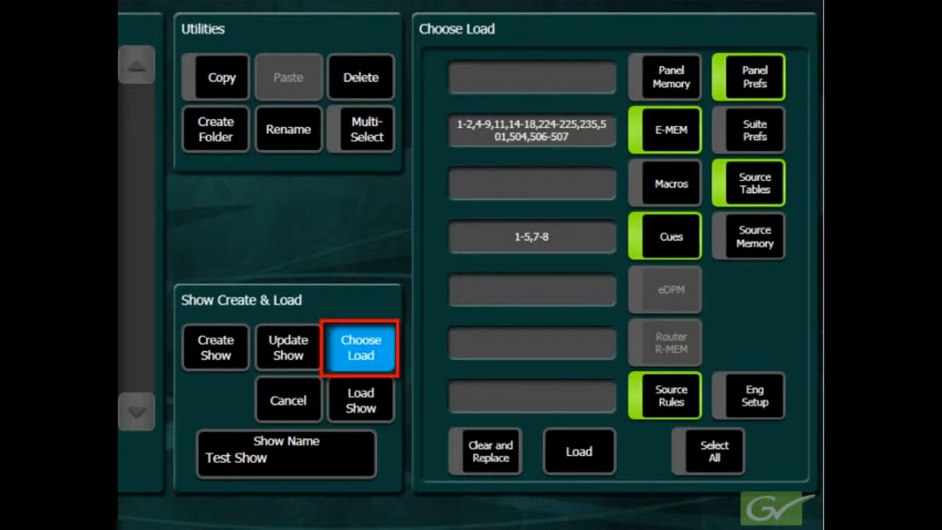
{"action": "left_click", "coordinate": [360, 346]}
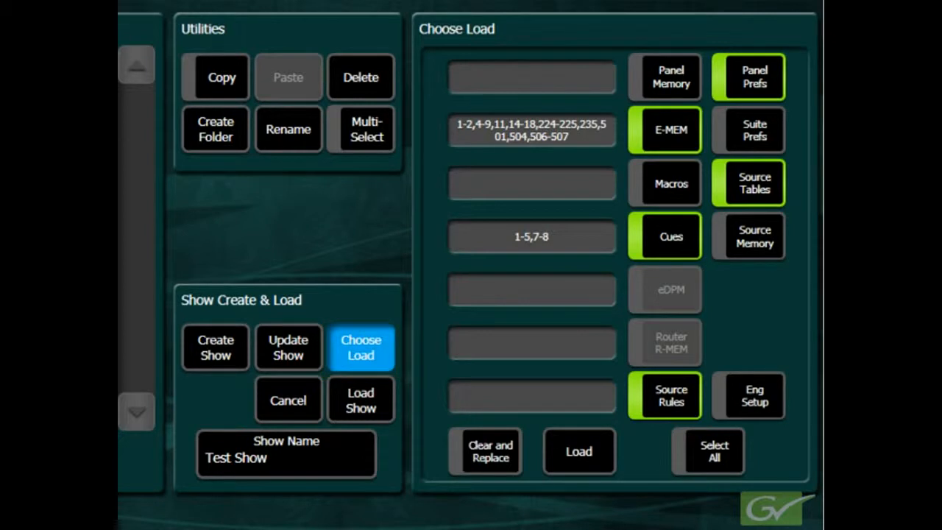
{"action": "left_click", "coordinate": [288, 347]}
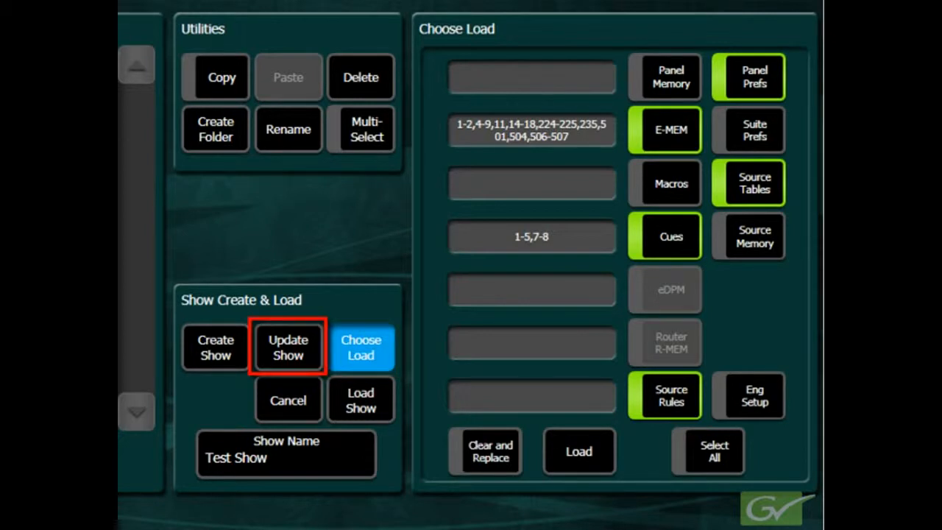
{"action": "left_click", "coordinate": [288, 347]}
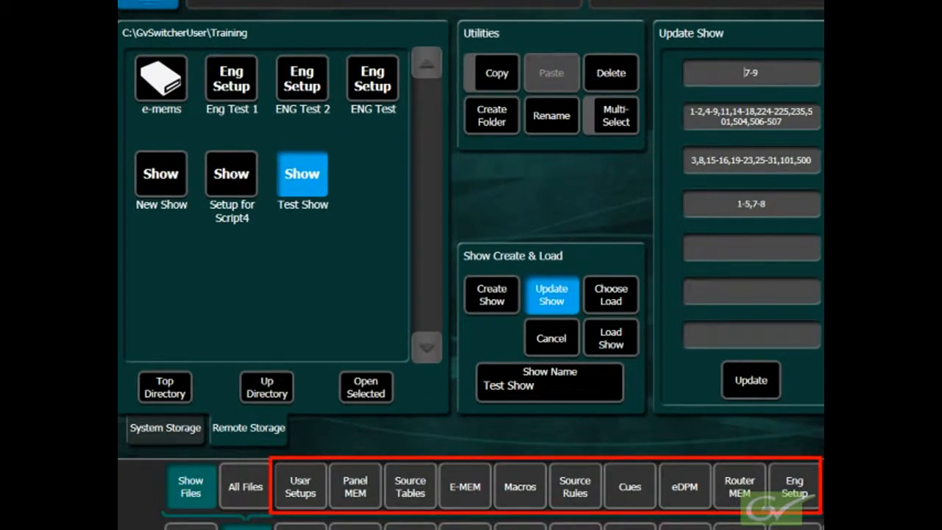
- Save registers 1-10 as individual EMEM files in Training, then multi-select EMEM006-008
{"action": "left_click", "coordinate": [464, 485]}
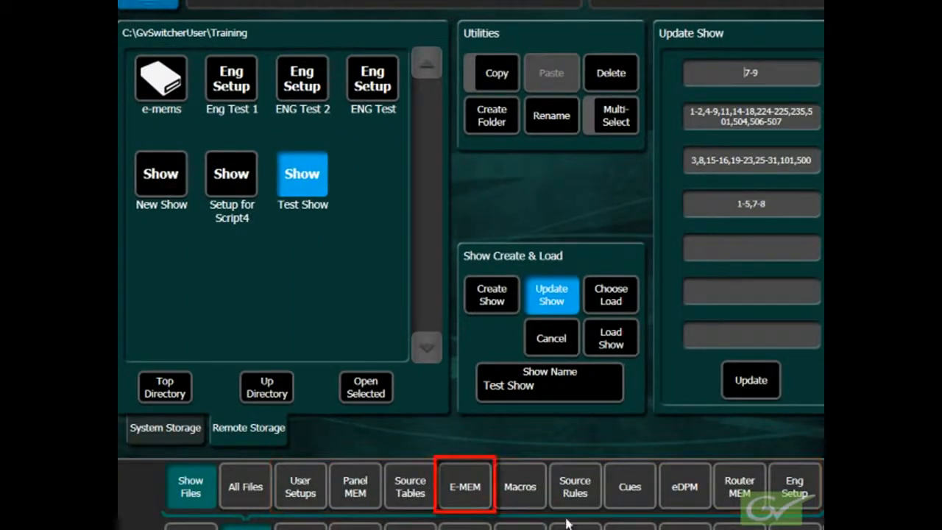
{"action": "left_click", "coordinate": [463, 486]}
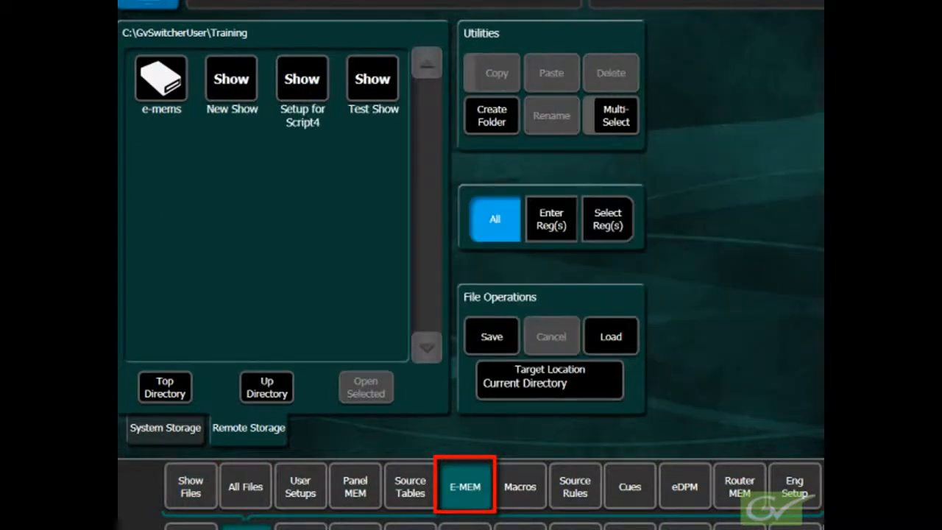
{"action": "left_click", "coordinate": [550, 218]}
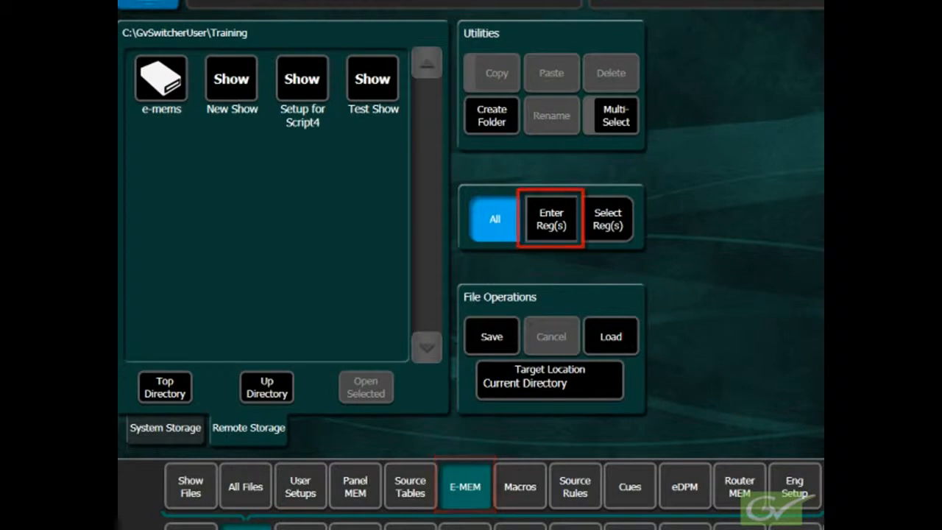
{"action": "left_click", "coordinate": [551, 219]}
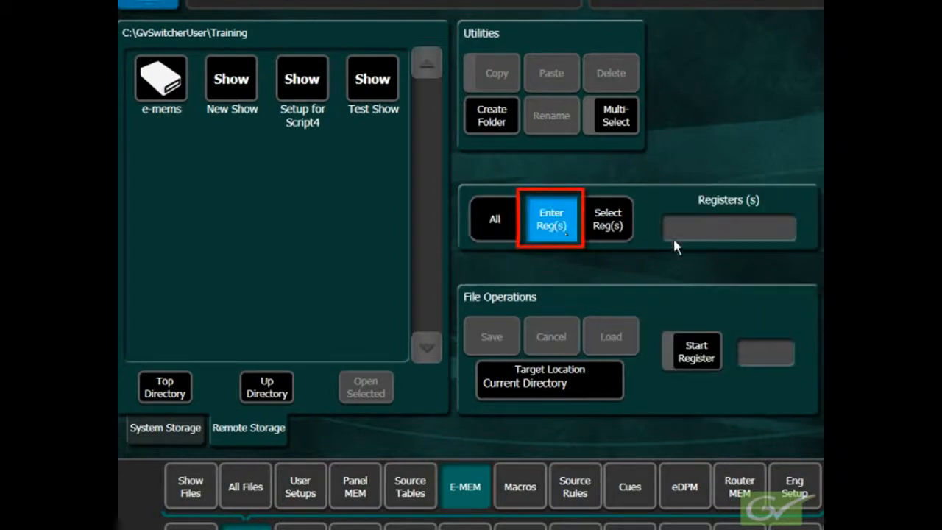
{"action": "left_click", "coordinate": [550, 219]}
{"action": "type", "text": "1-10"}
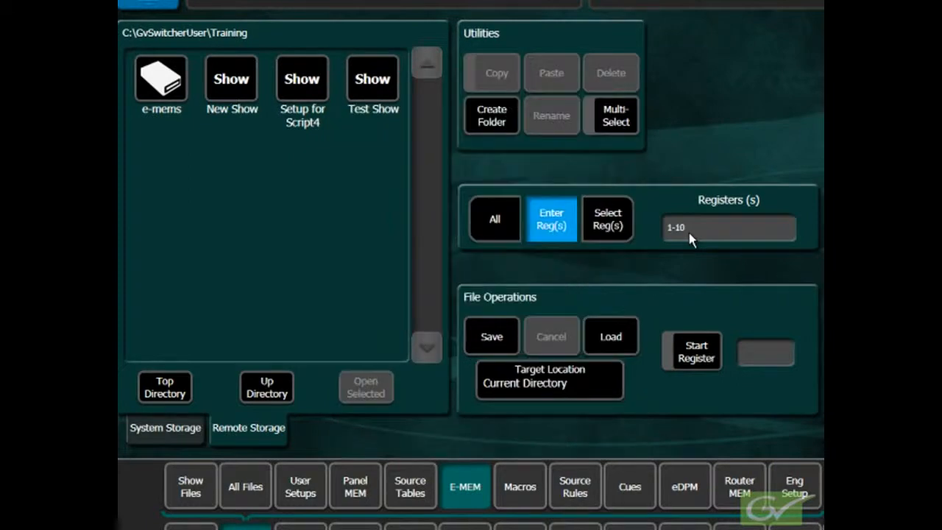
{"action": "mouse_move", "coordinate": [521, 344]}
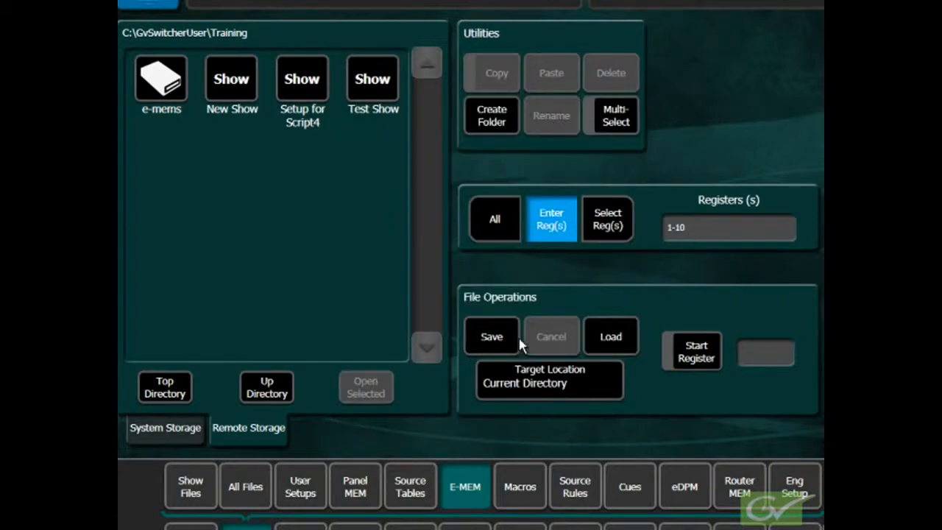
{"action": "left_click", "coordinate": [491, 336]}
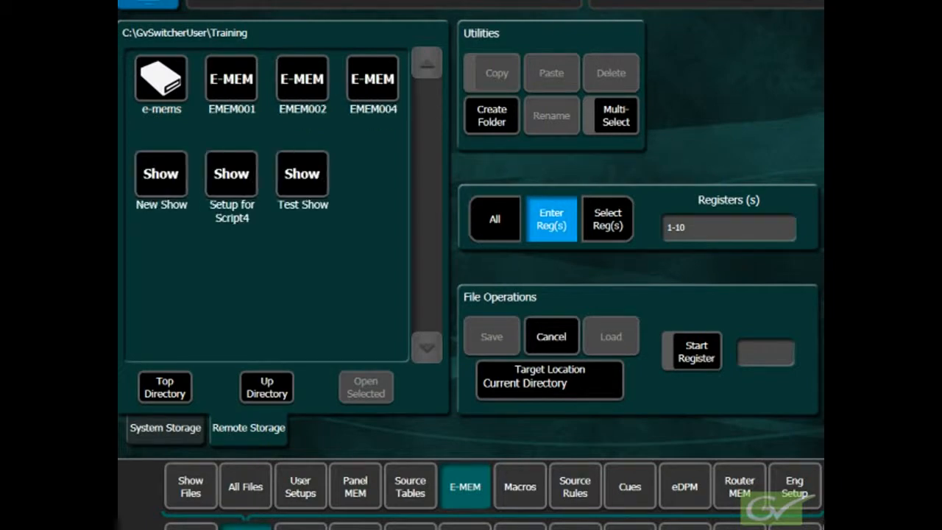
{"action": "left_click", "coordinate": [426, 347]}
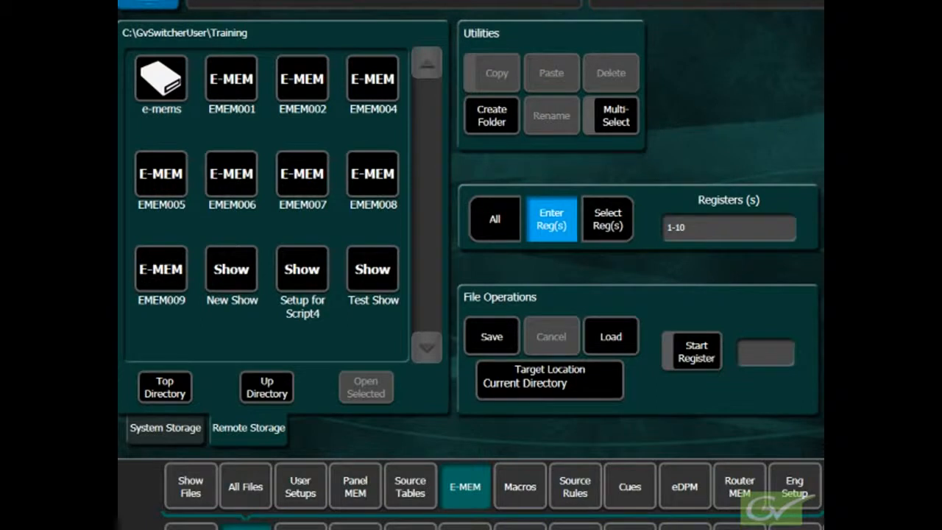
{"action": "left_click", "coordinate": [614, 115]}
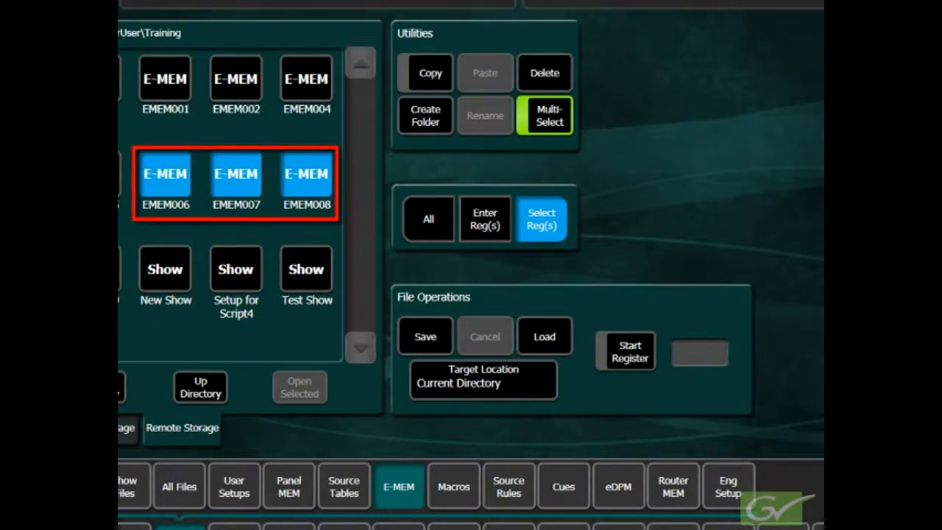
- Load EMEM006, EMEM007 and EMEM008 with Start Register set to 30
{"action": "left_click", "coordinate": [629, 351]}
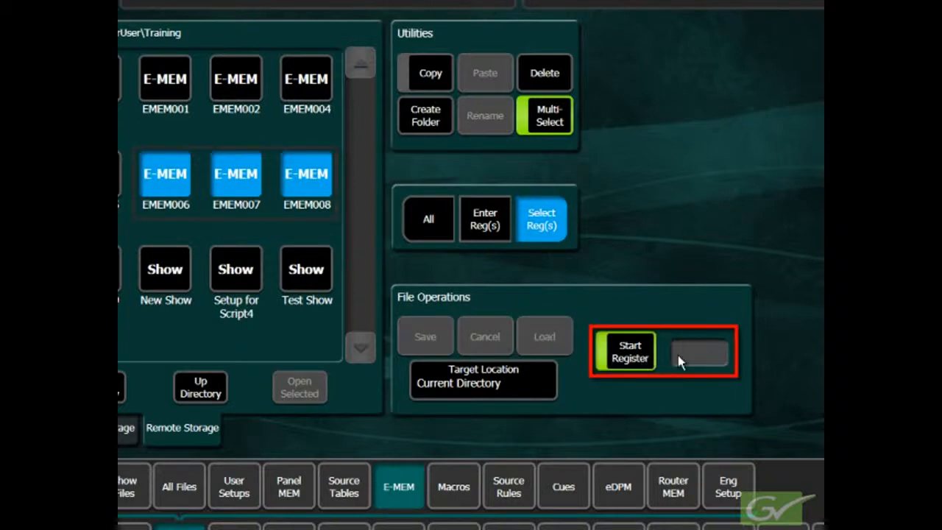
{"action": "left_click", "coordinate": [629, 351]}
{"action": "type", "text": "30"}
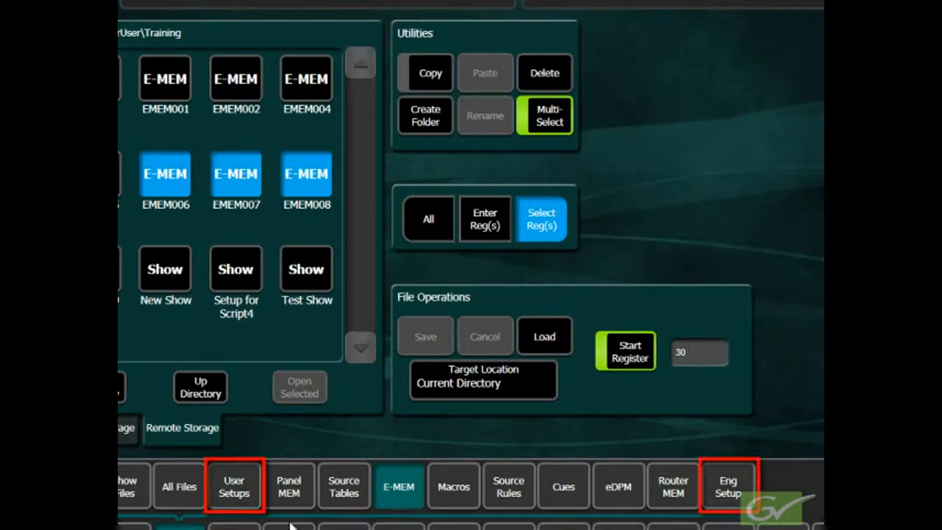
{"action": "left_click", "coordinate": [233, 486]}
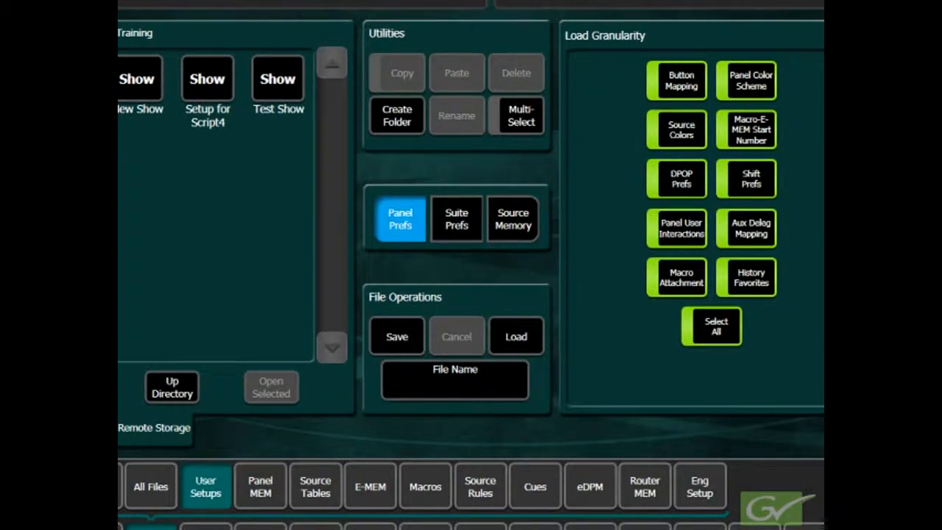
- Set User Setups Panel Prefs loading to Button Mapping only
{"action": "left_click", "coordinate": [400, 219]}
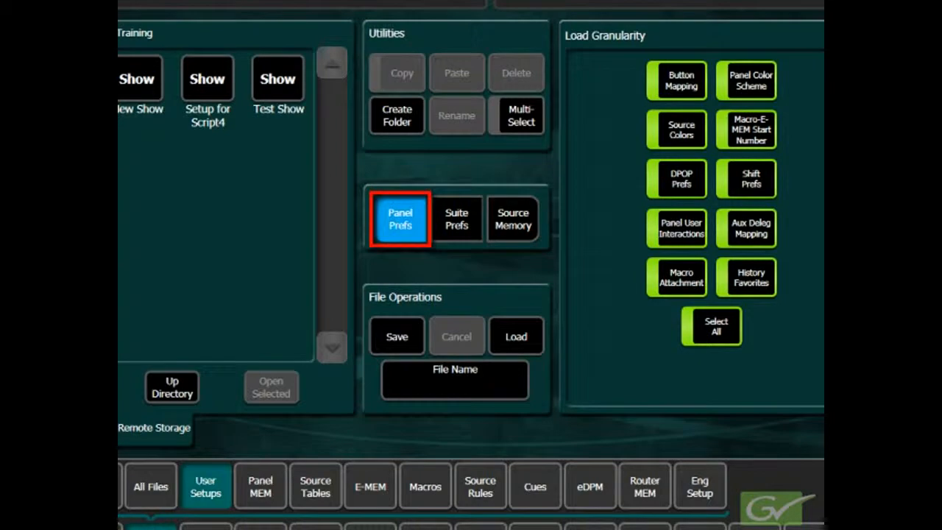
{"action": "left_click", "coordinate": [681, 80]}
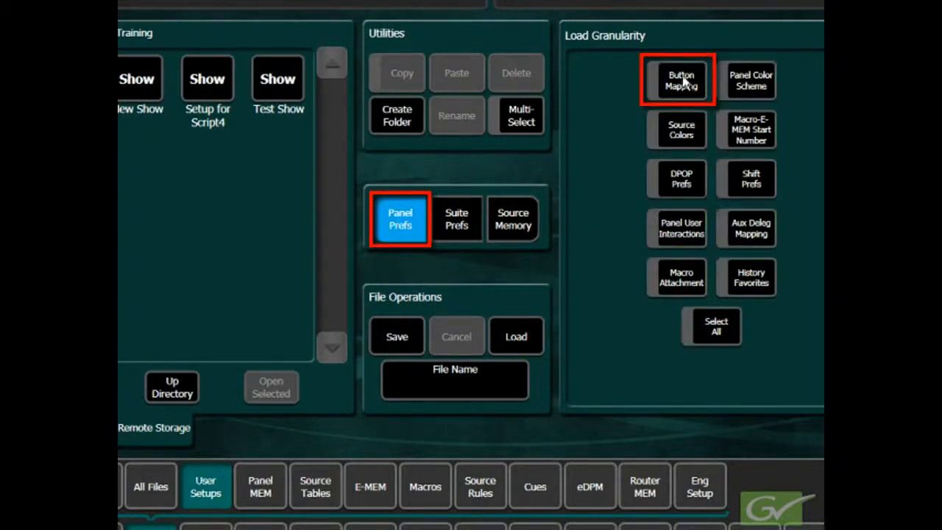
{"action": "left_click", "coordinate": [680, 81]}
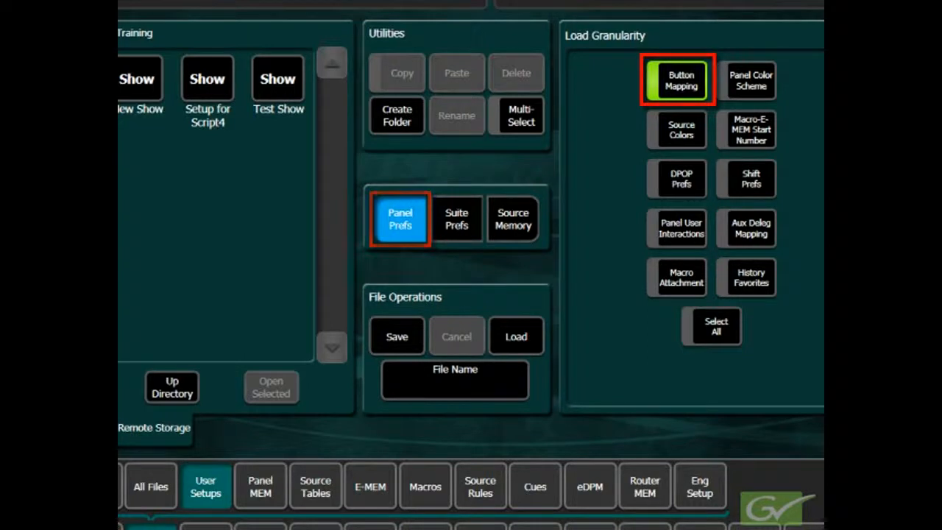
- Set Eng Setup loading to every category except Acquire Resources
{"action": "left_click", "coordinate": [700, 486]}
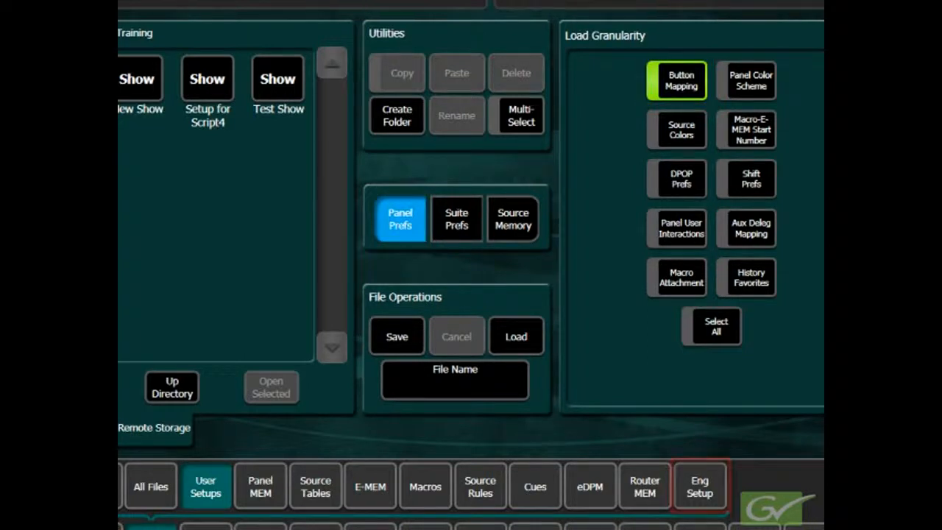
{"action": "left_click", "coordinate": [700, 484]}
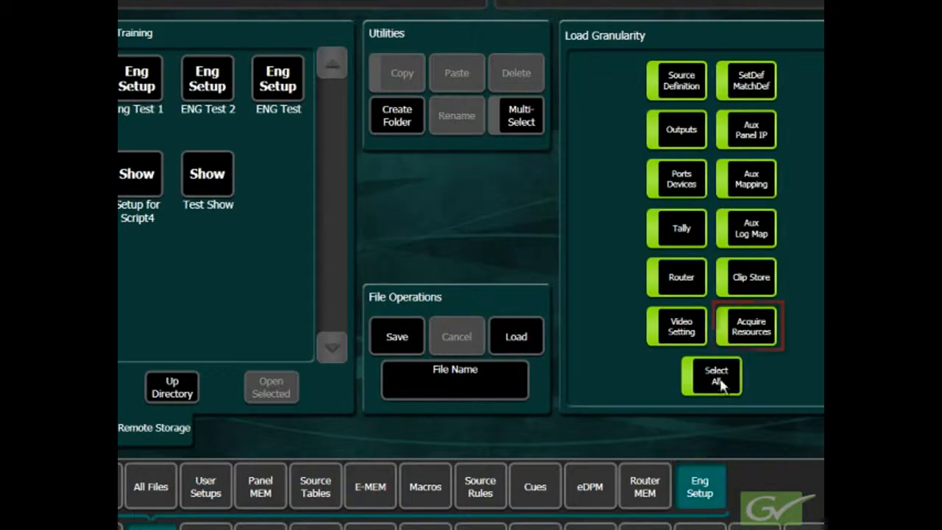
{"action": "left_click", "coordinate": [710, 375]}
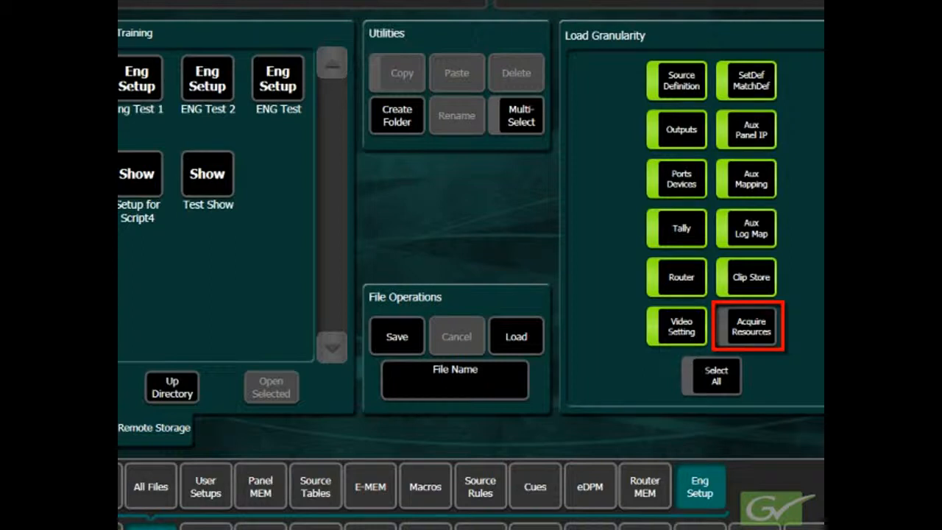
{"action": "left_click", "coordinate": [750, 326]}
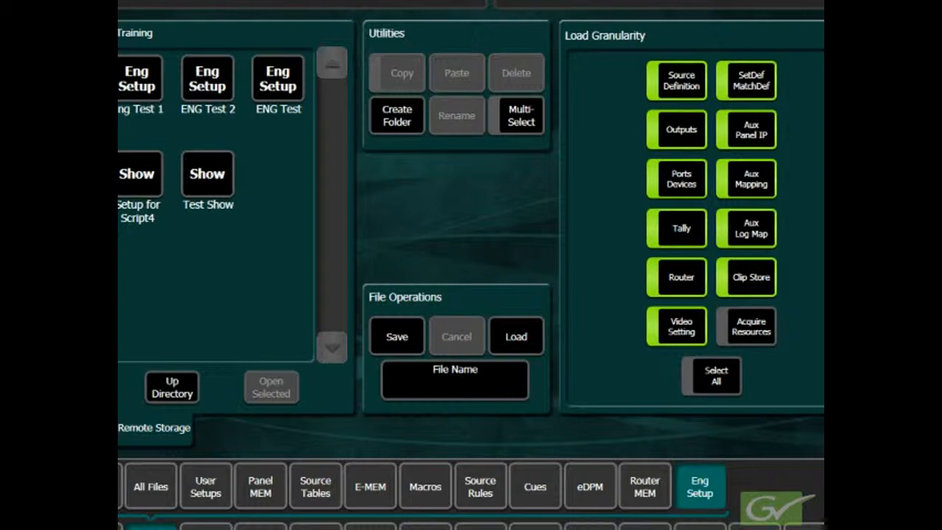
- Copy the Test Show file, bringing up the Frame User Directory destination browser
{"action": "left_click", "coordinate": [206, 174]}
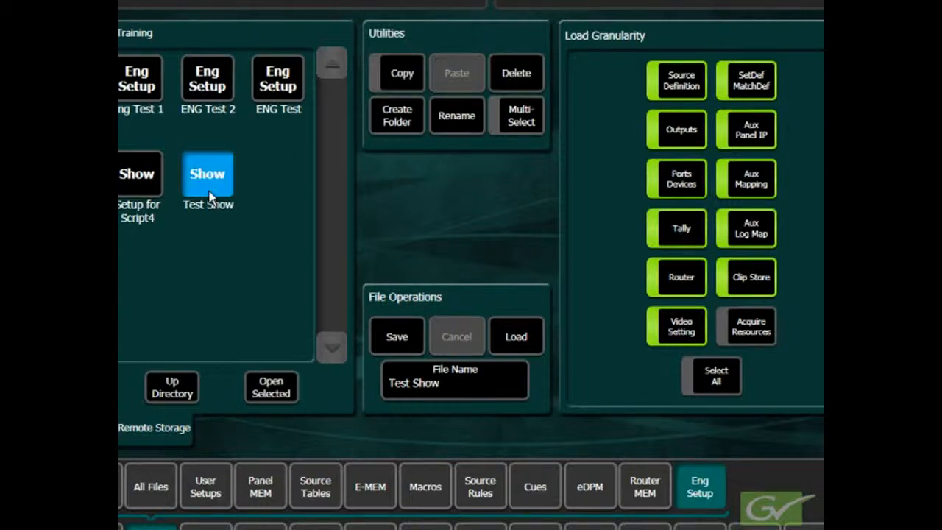
{"action": "left_click", "coordinate": [402, 72]}
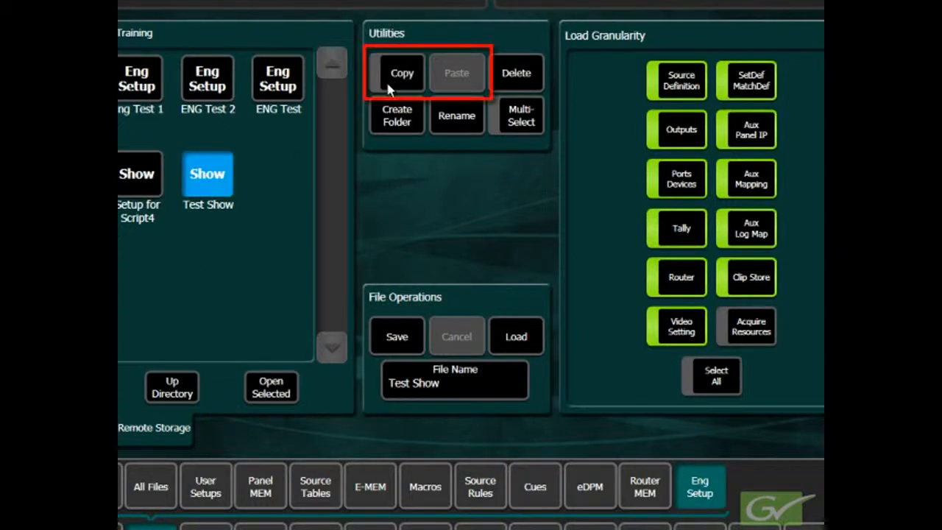
{"action": "left_click", "coordinate": [402, 72]}
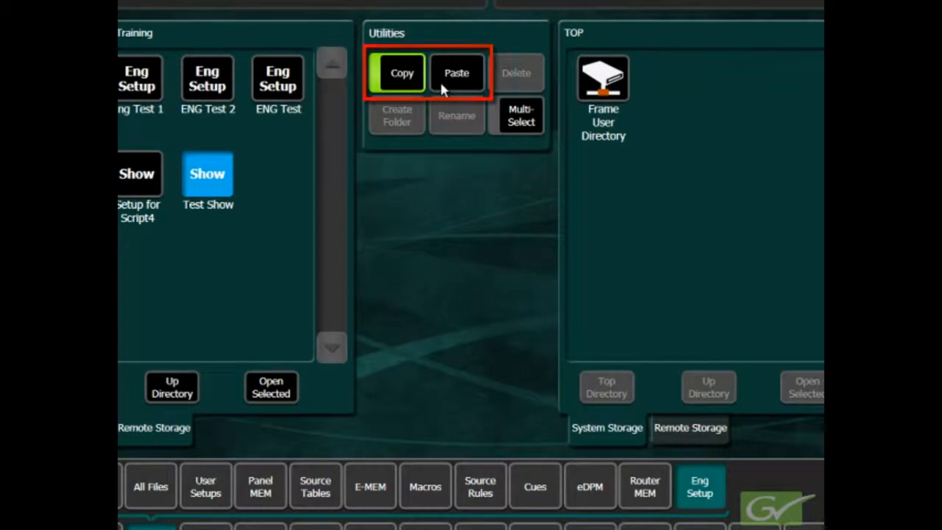